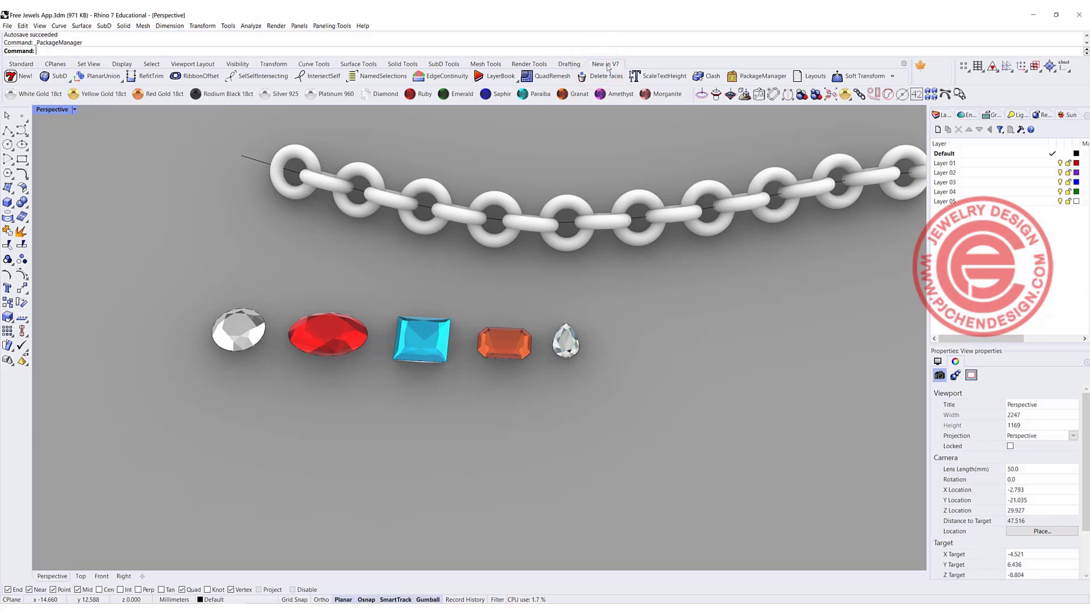
pyautogui.moveTo(612, 67)
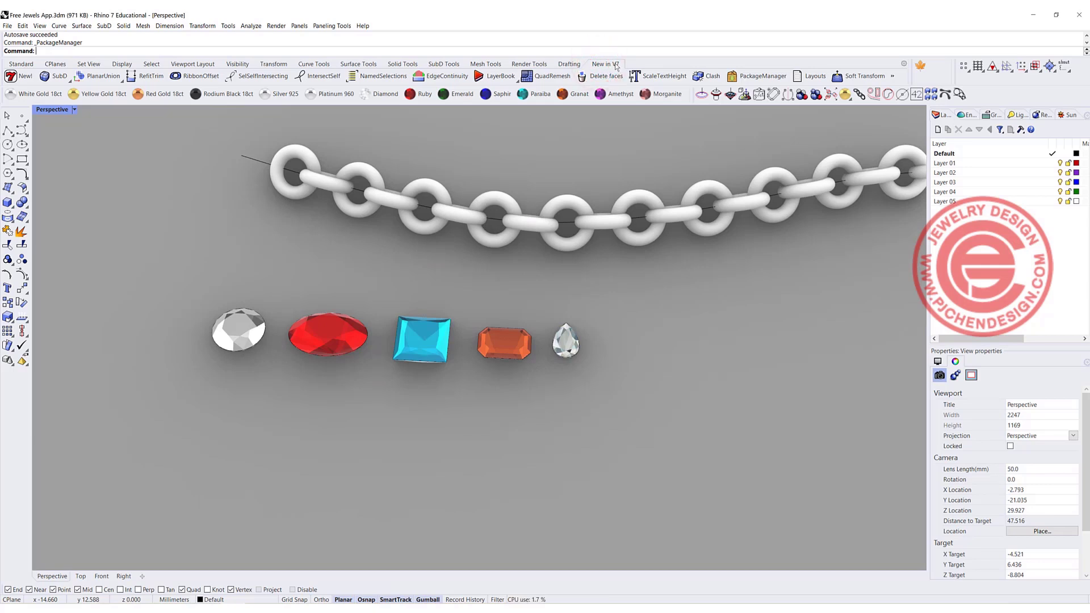
# Step: Open the Package Manager, review installed plug-ins, and go to the food4Rhino site
pyautogui.click(756, 76)
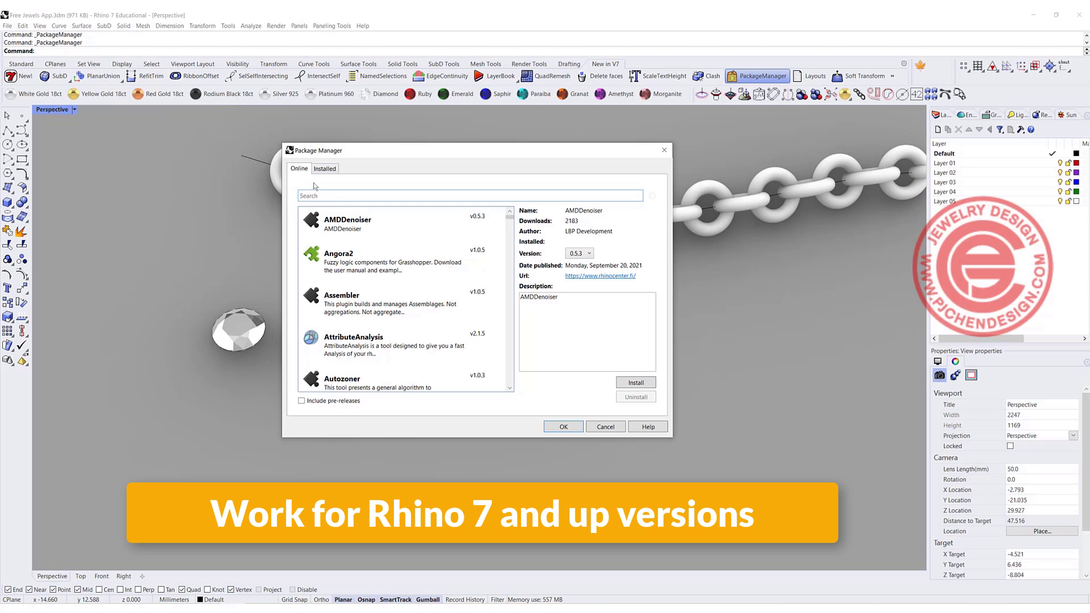
pyautogui.click(324, 168)
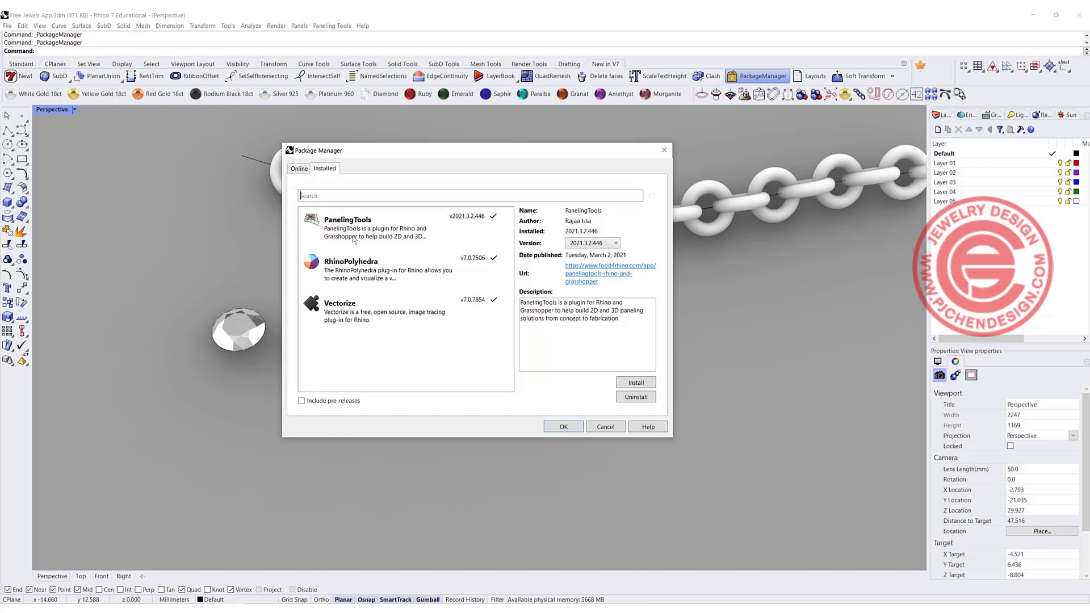
pyautogui.click(609, 270)
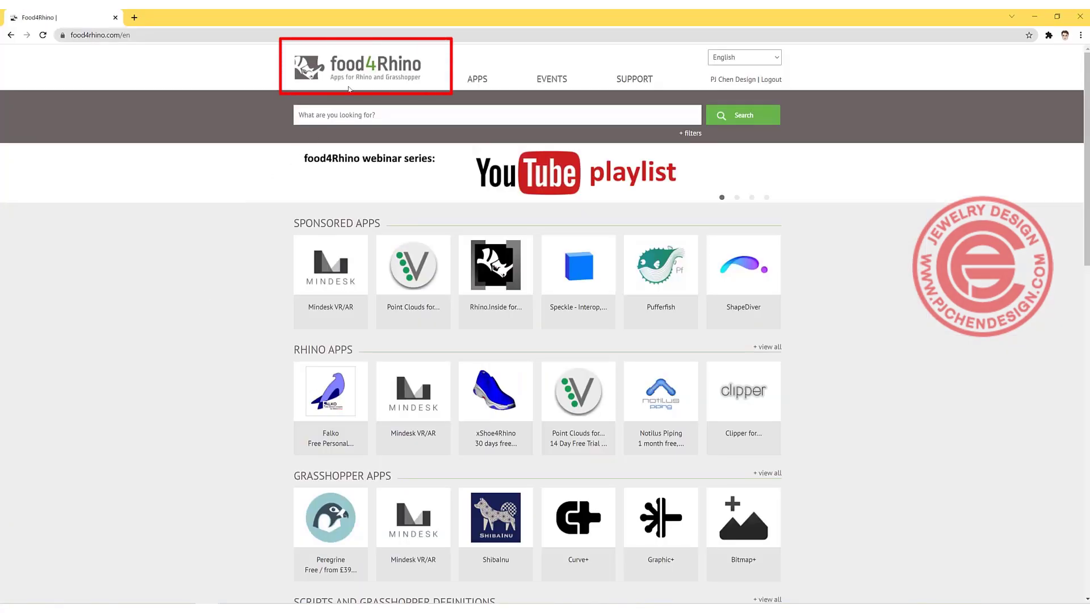
# Step: Browse food4Rhino apps filtered to Jewelry Design and App types
pyautogui.click(477, 78)
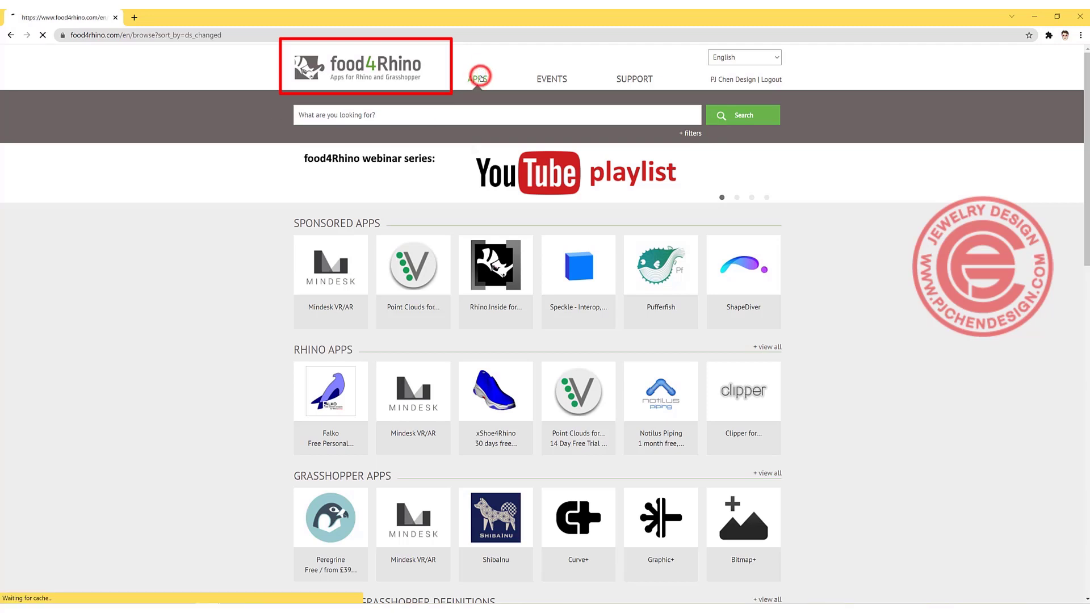
pyautogui.click(478, 79)
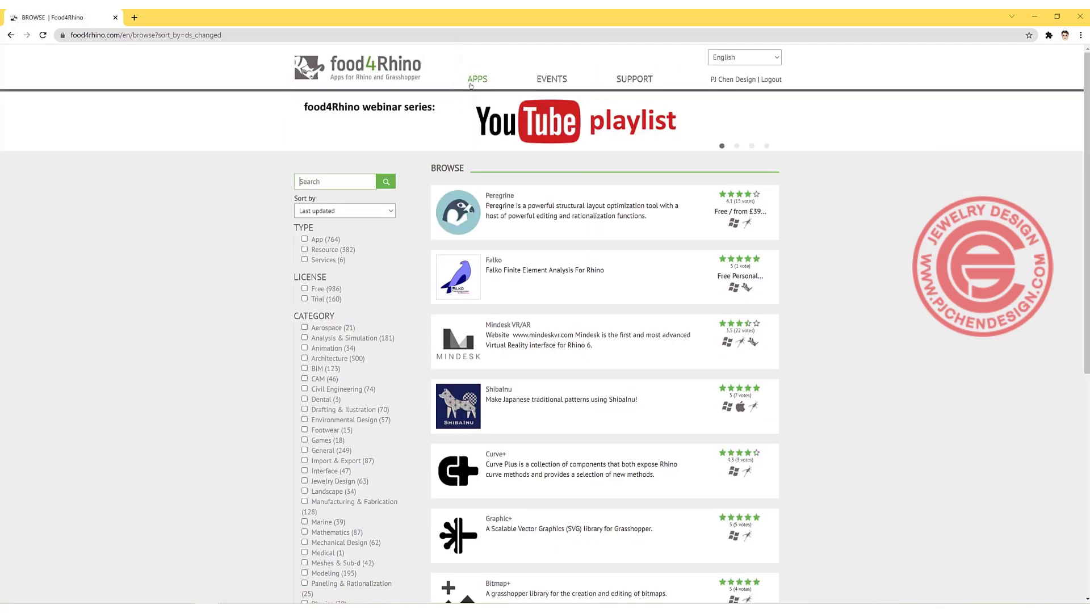
pyautogui.scroll(-3)
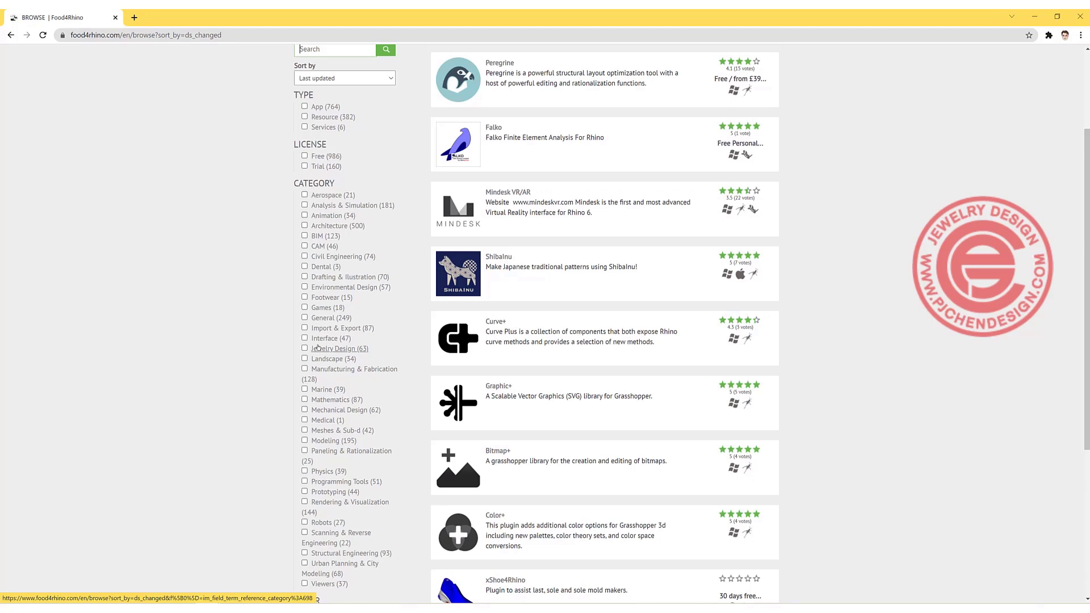
pyautogui.click(304, 348)
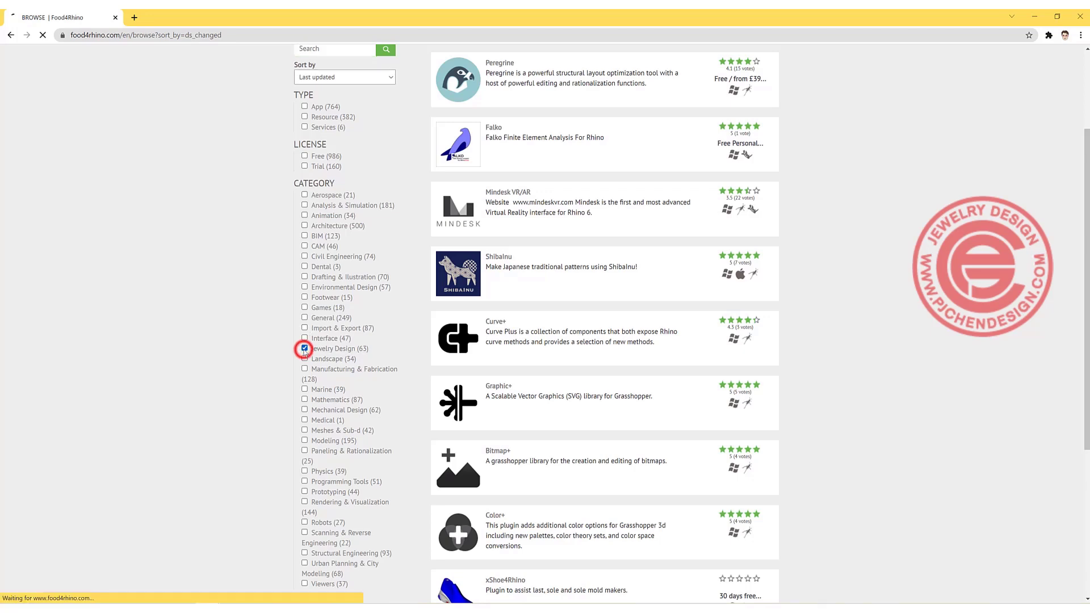
pyautogui.click(304, 348)
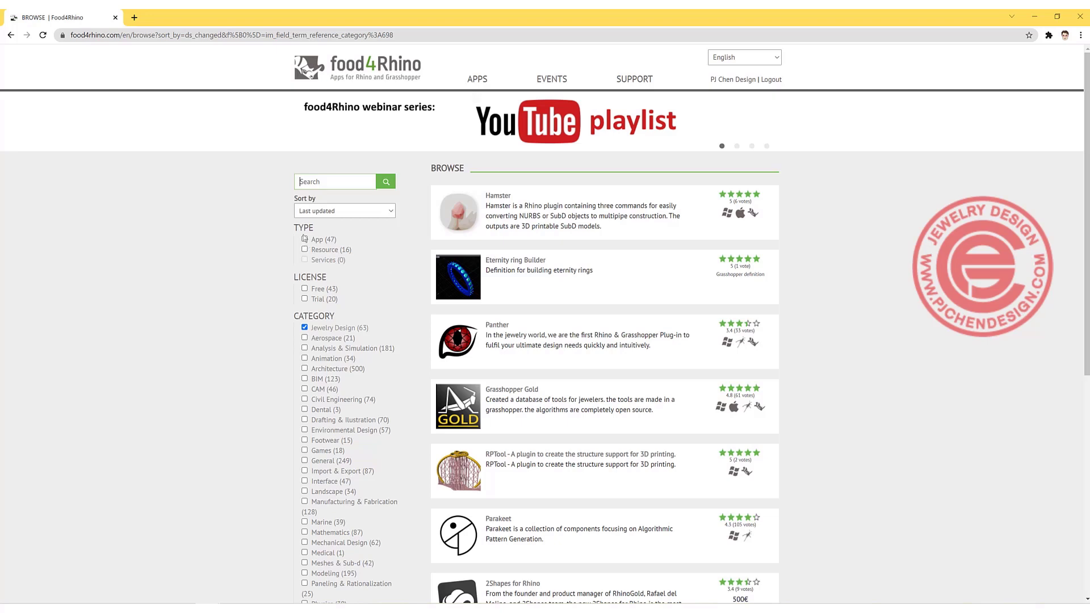
pyautogui.click(305, 239)
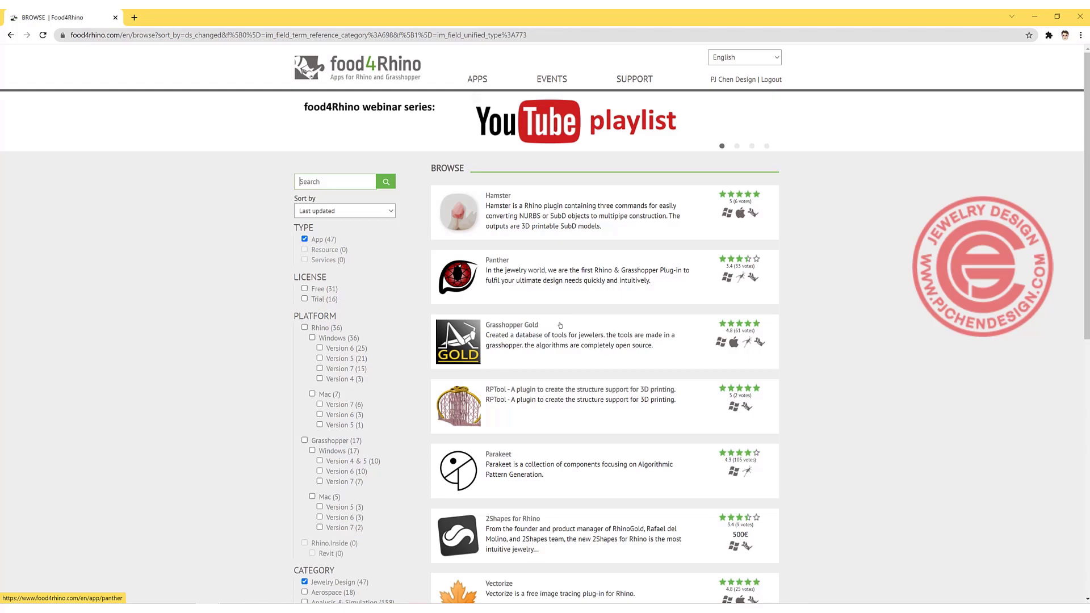
pyautogui.scroll(-3)
pyautogui.write('free')
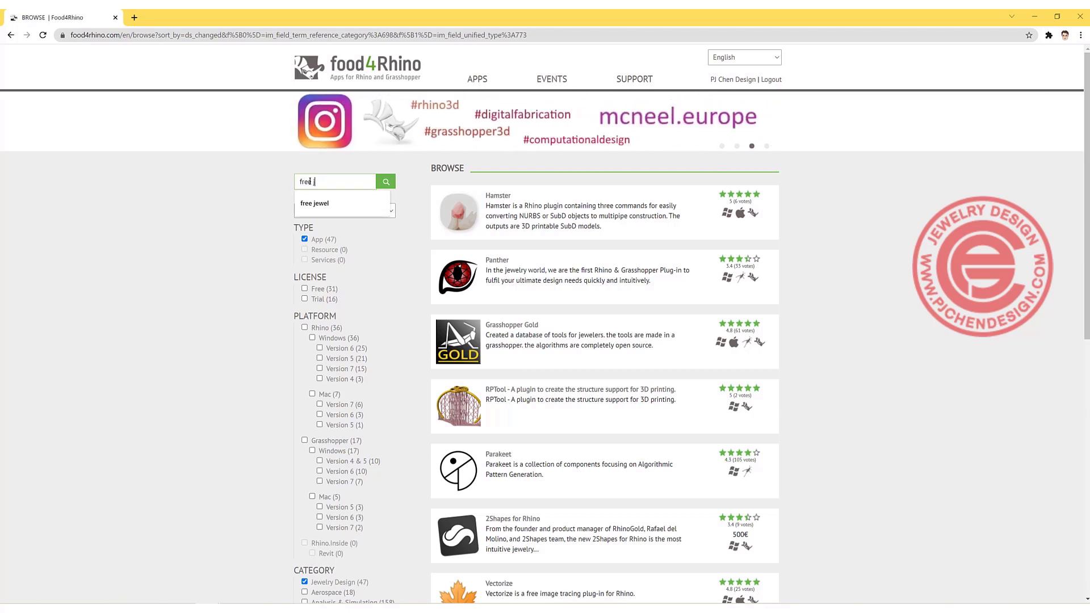
# Step: Search 'free jewels' and open the Free Jewels app page from results page 2
pyautogui.click(314, 204)
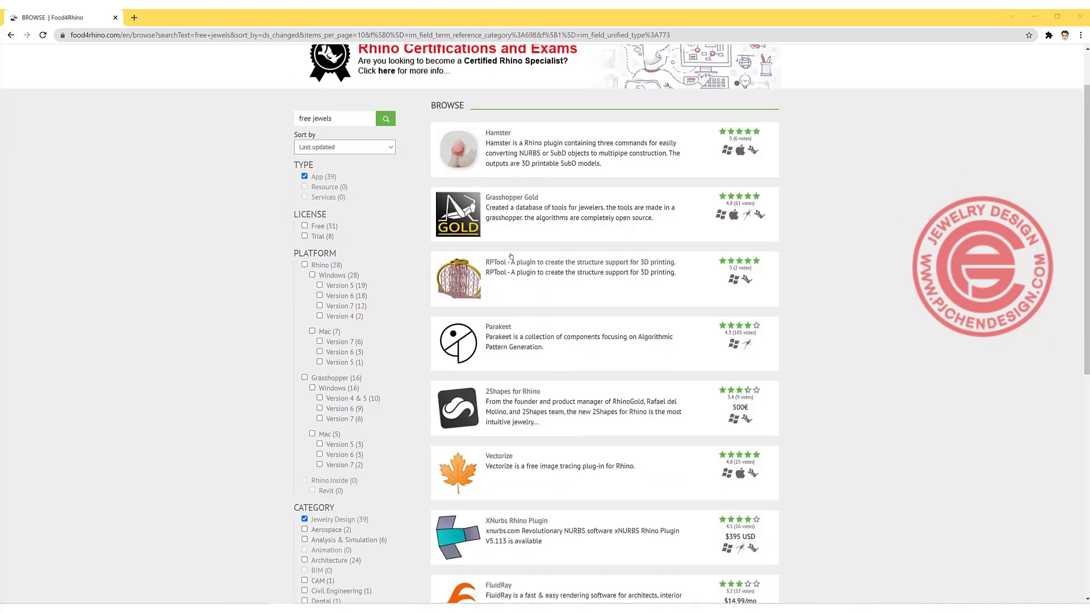
pyautogui.click(575, 360)
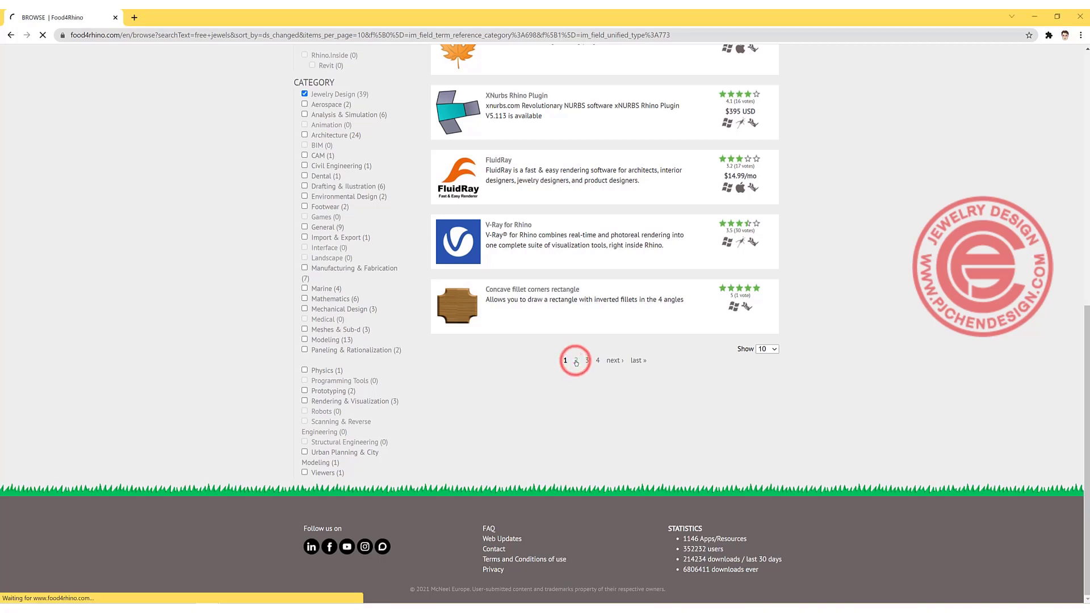
pyautogui.click(576, 361)
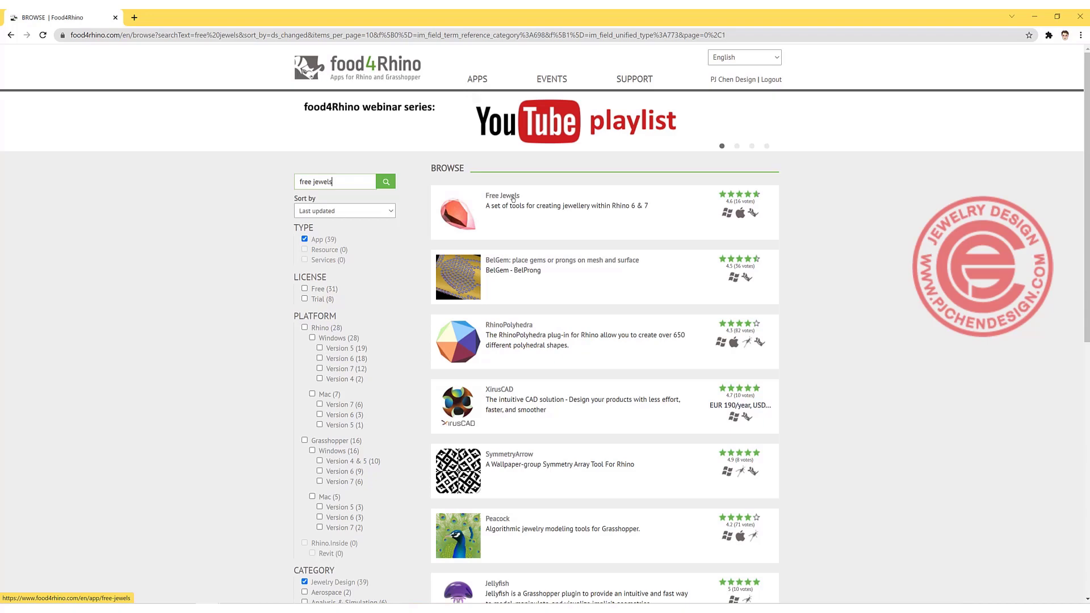
pyautogui.click(502, 195)
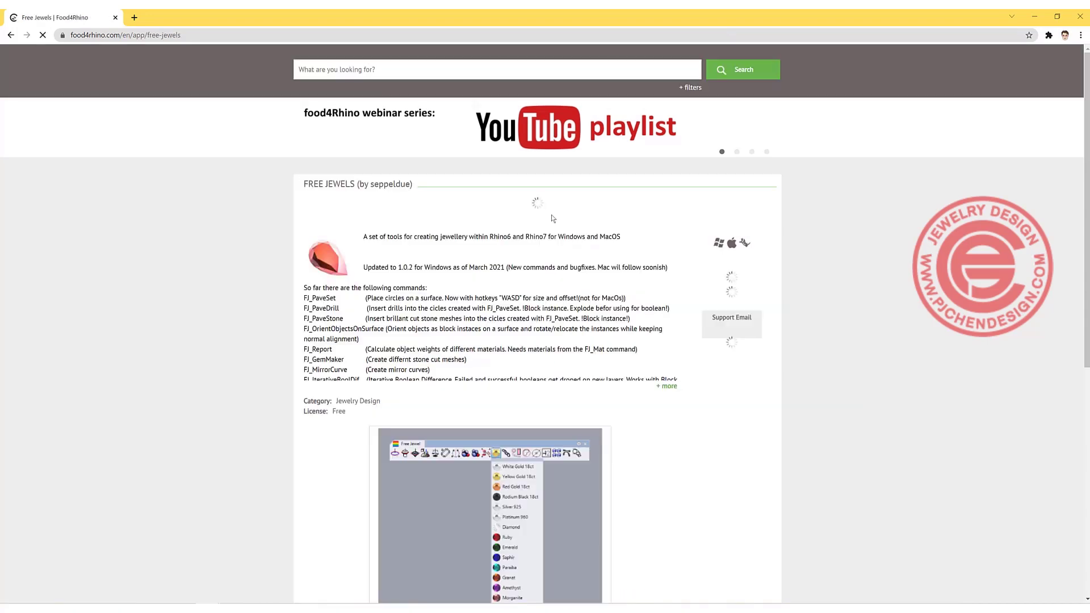
pyautogui.scroll(-3)
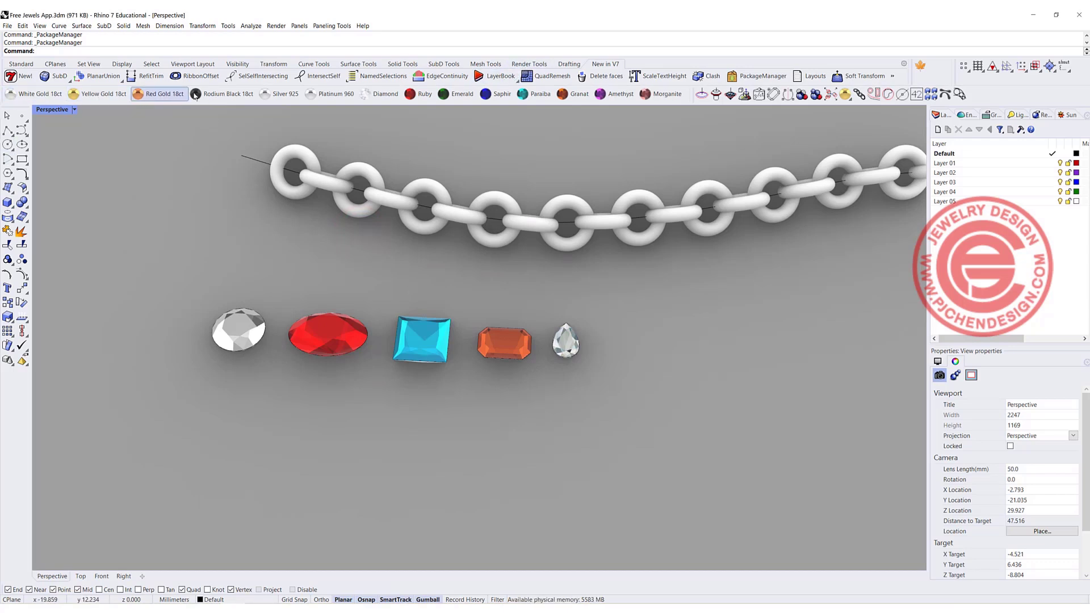
# Step: Open the Toolbars page of Rhino Options
pyautogui.click(660, 94)
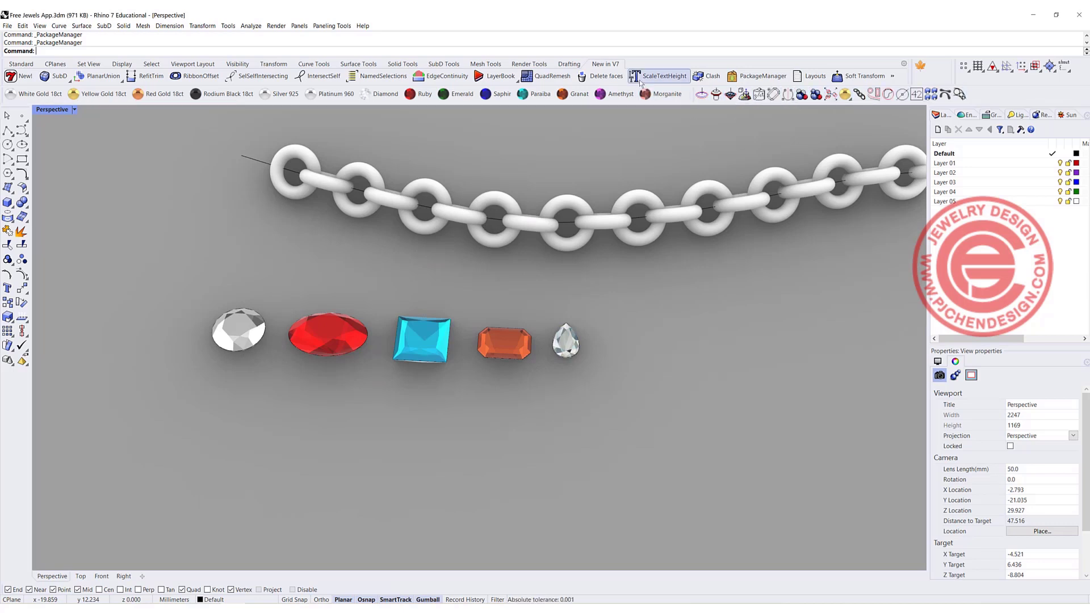
pyautogui.moveTo(517, 111)
pyautogui.write('Toolbar')
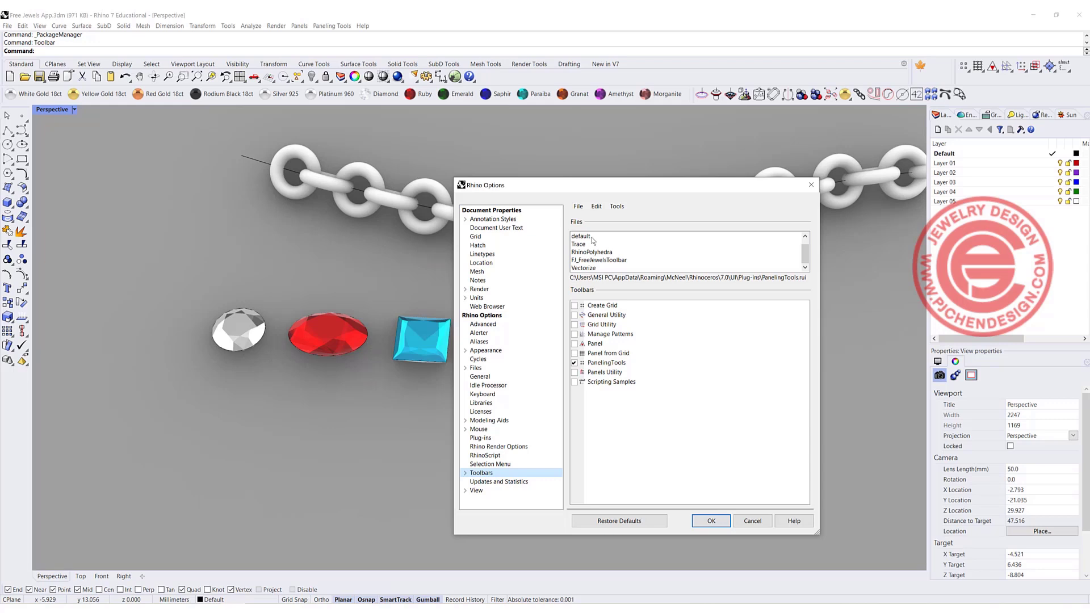
# Step: Enable the Free Jewel and Free Jewels toolbars from FJ_FreeJewelsToolbar and confirm
pyautogui.click(589, 235)
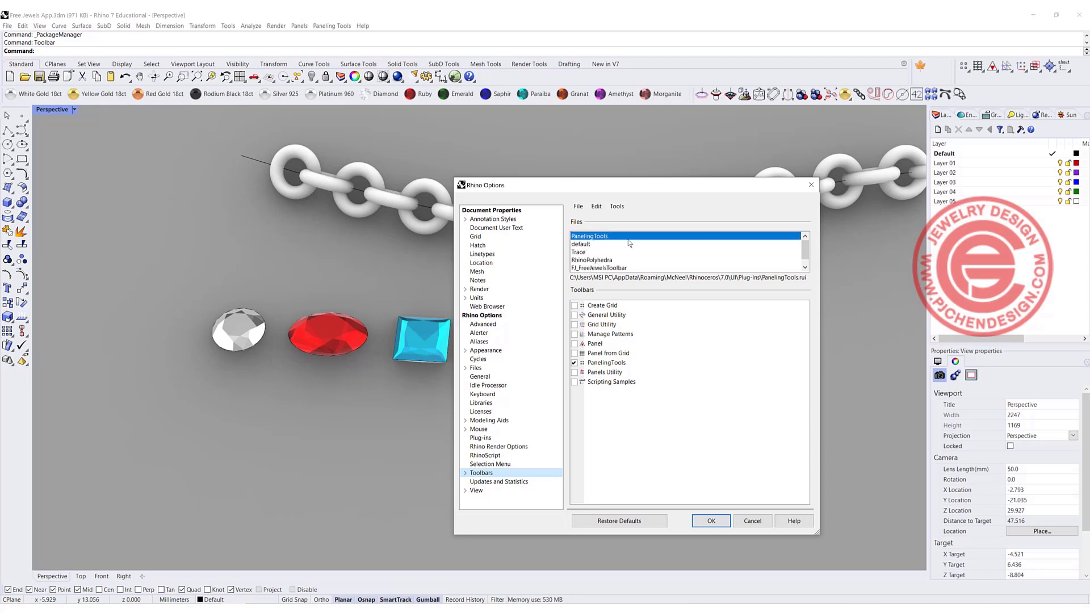
pyautogui.click(598, 260)
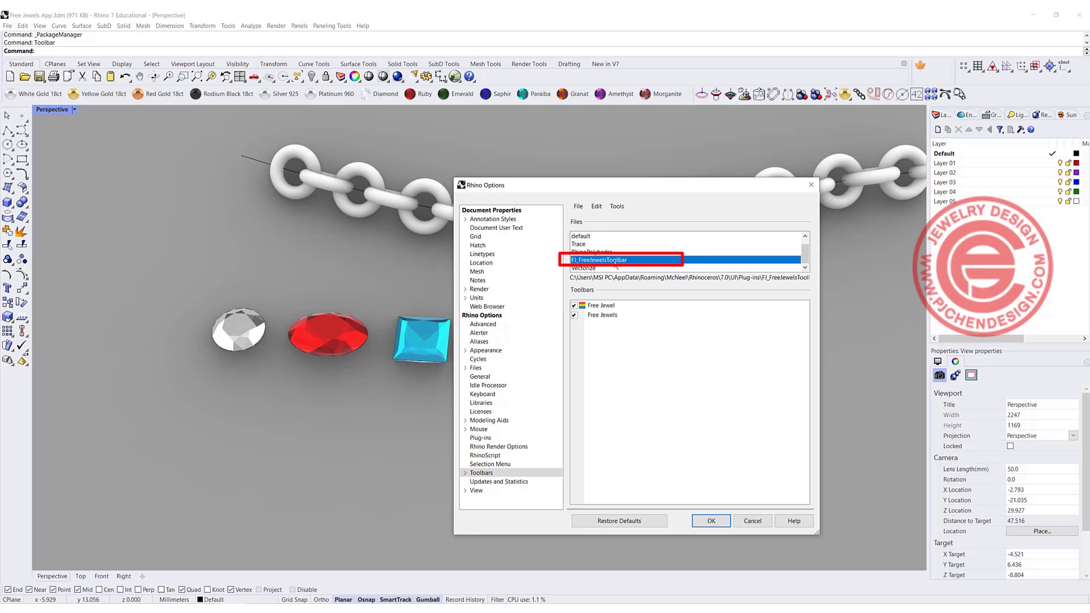
pyautogui.moveTo(702, 458)
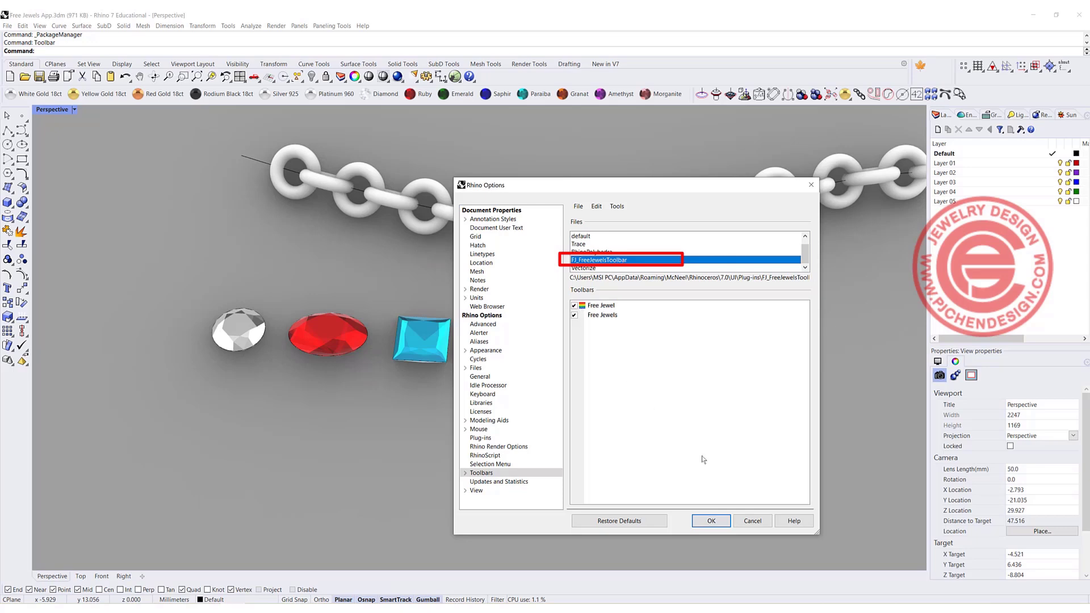
pyautogui.click(710, 520)
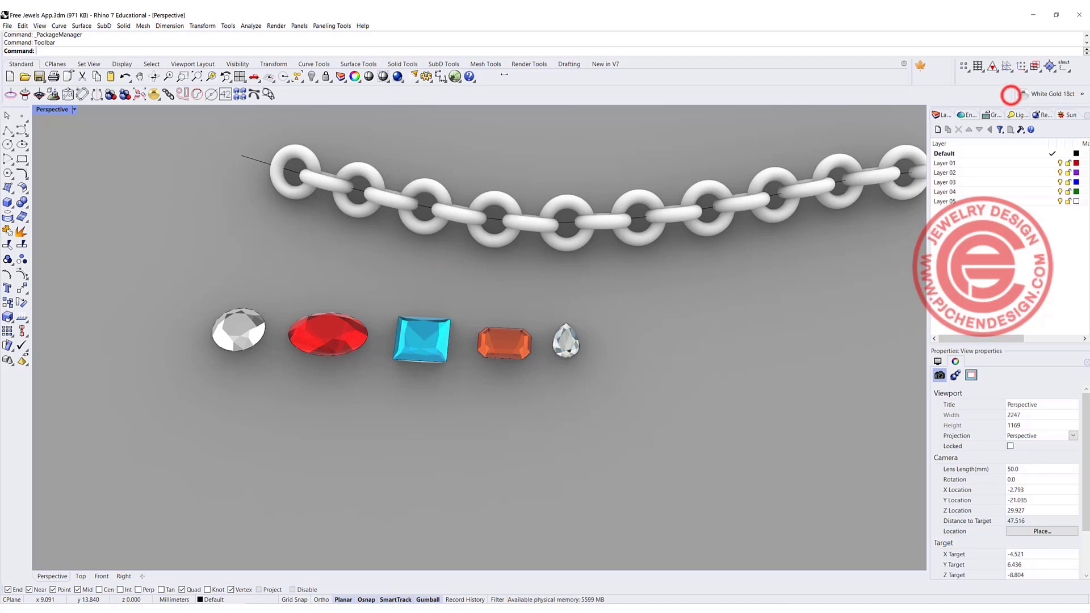
# Step: Dock the material presets and create a princess-cut gem of length 5 with GemMaker
pyautogui.click(1011, 94)
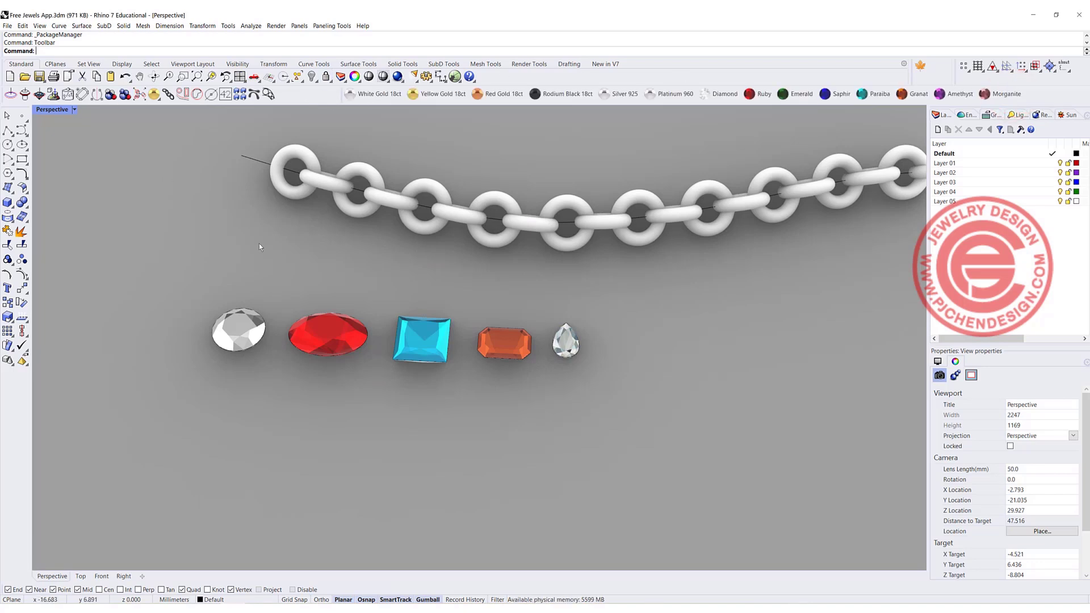
pyautogui.moveTo(591, 424)
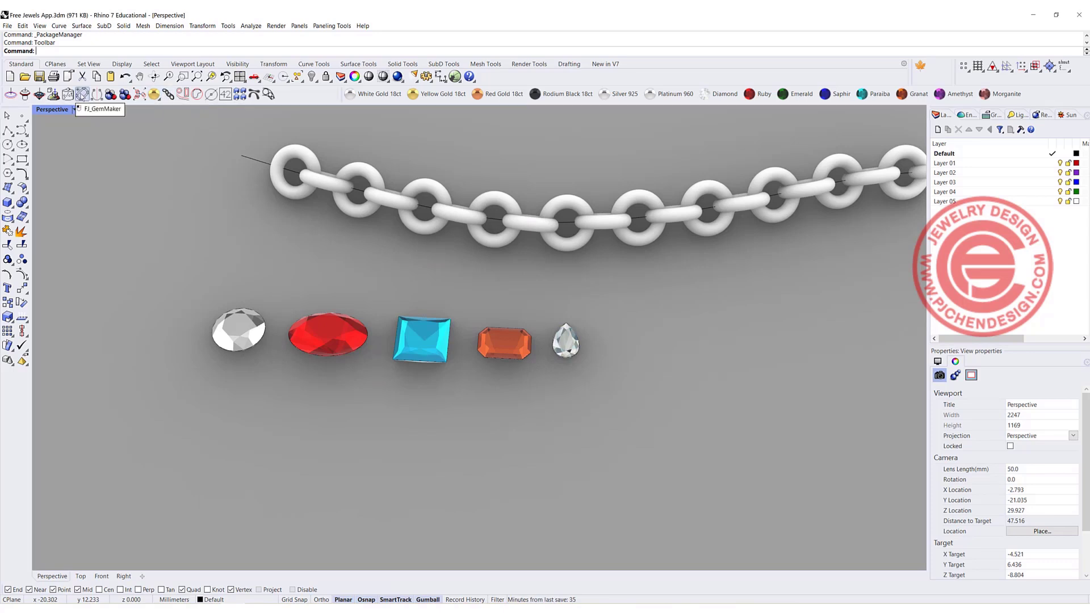
pyautogui.moveTo(166, 95)
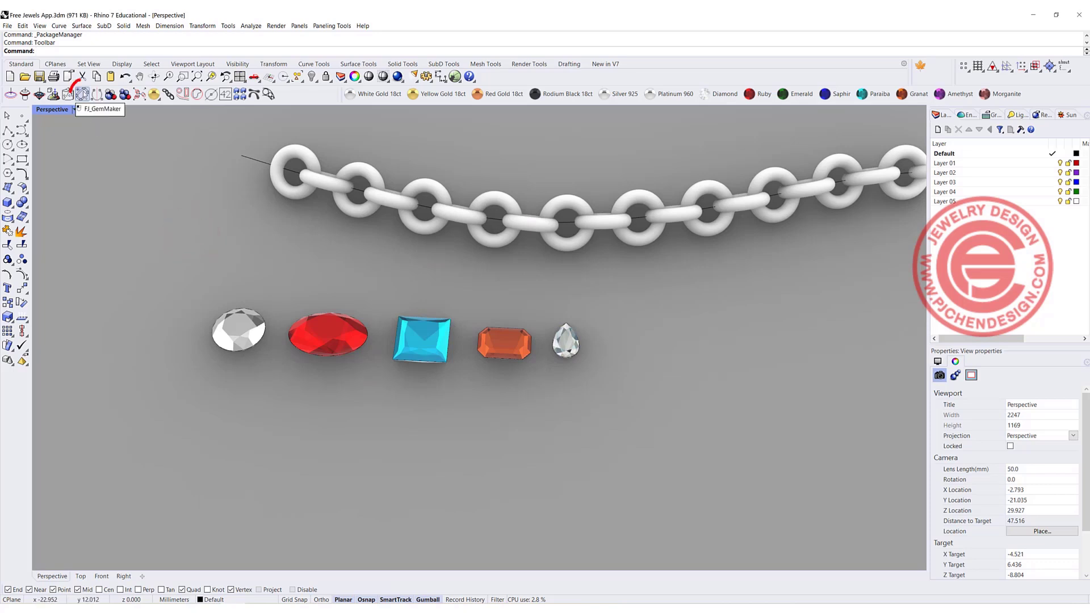
pyautogui.click(81, 94)
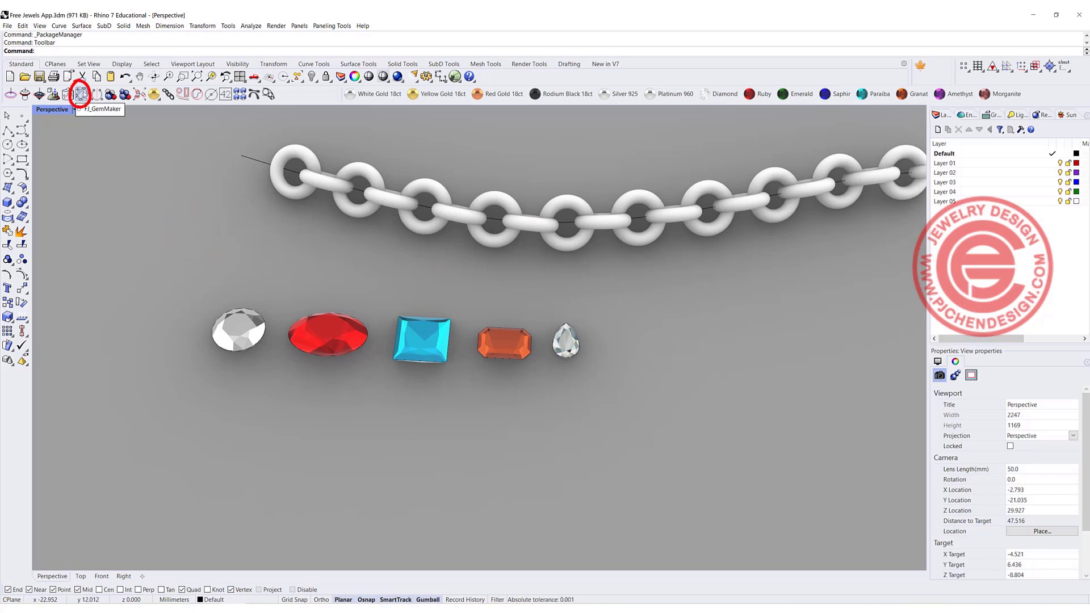
pyautogui.click(82, 94)
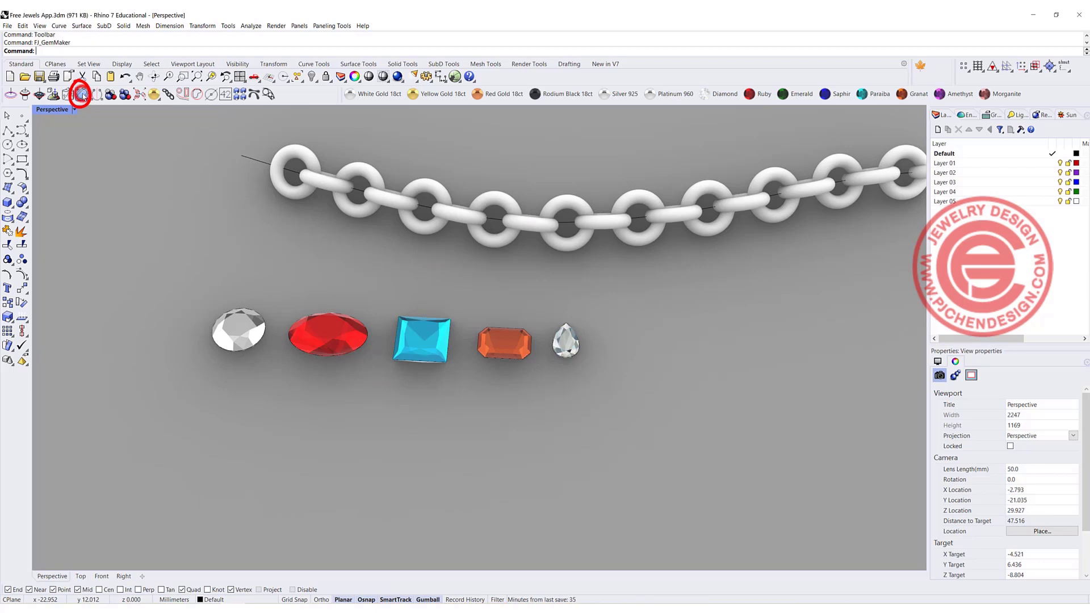
pyautogui.click(80, 93)
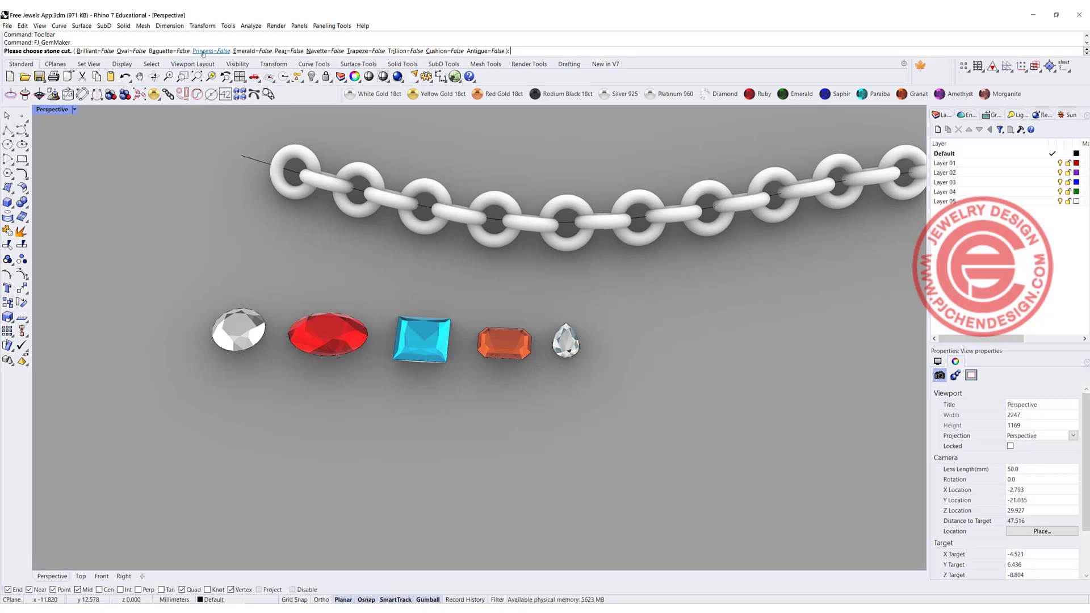
pyautogui.click(210, 50)
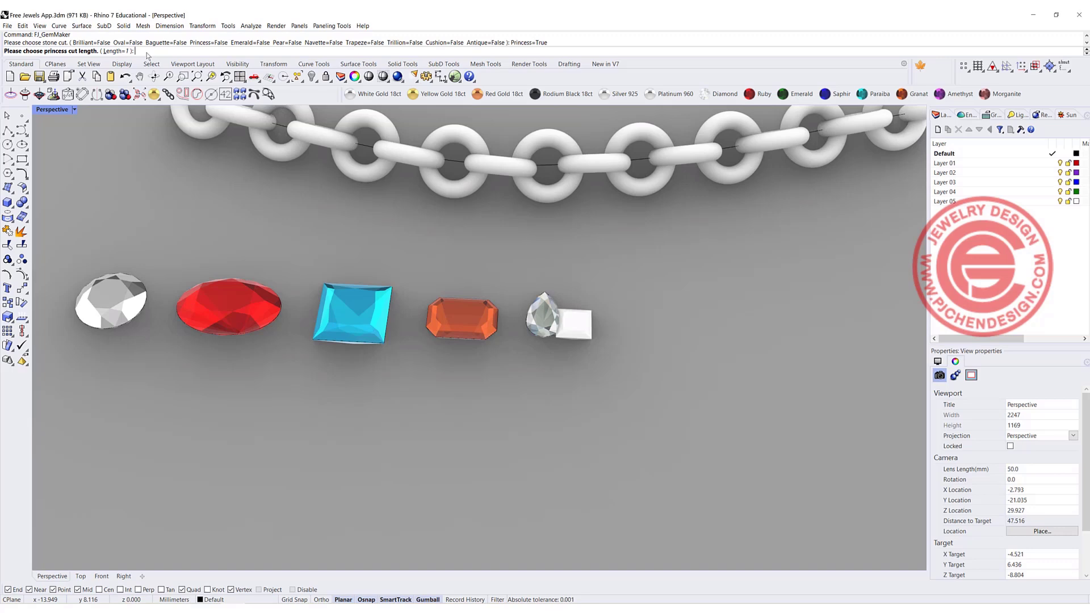
pyautogui.write('5')
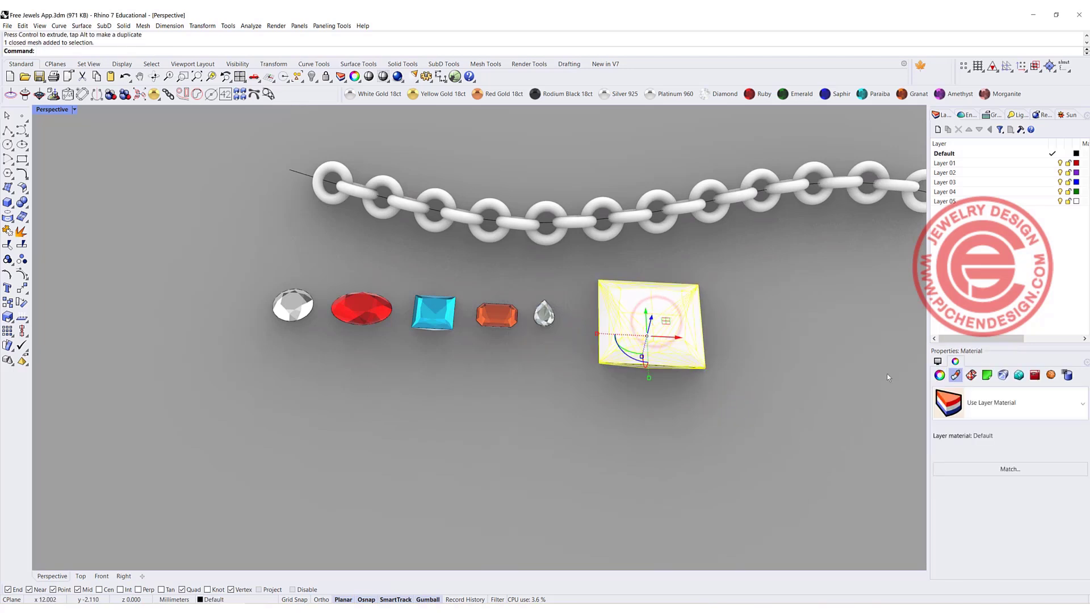
pyautogui.click(938, 374)
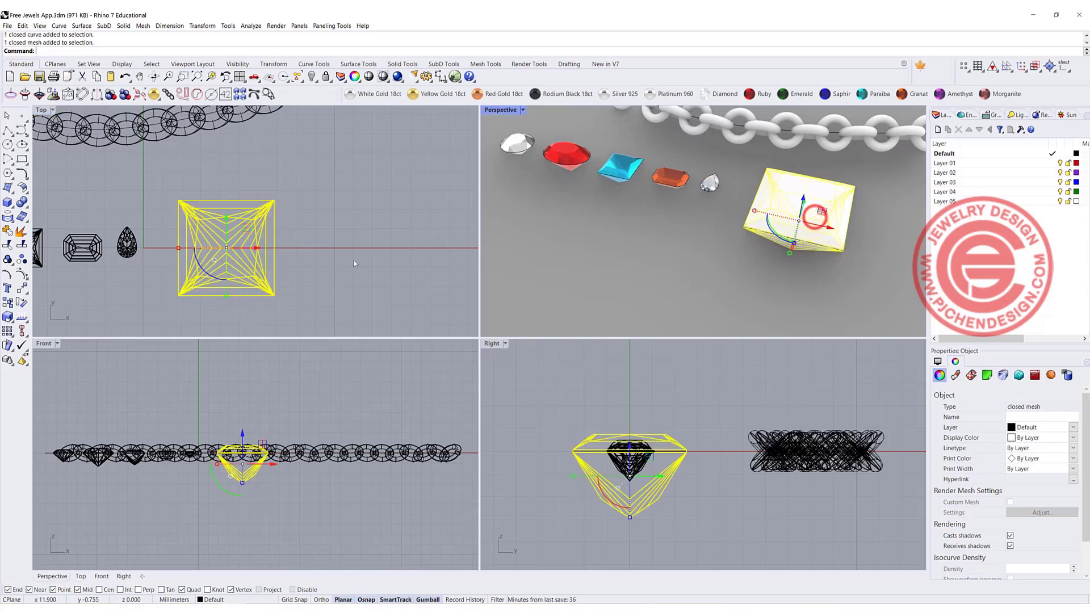
pyautogui.doubleClick(500, 110)
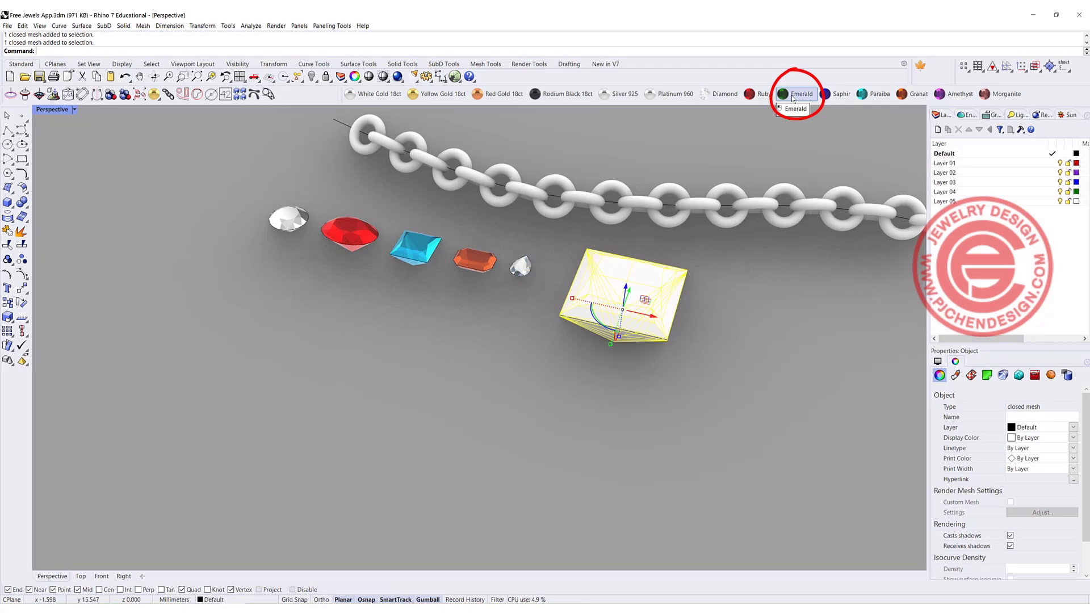
# Step: Give the princess stone the Emerald material and add an emerald-cut stone
pyautogui.click(796, 93)
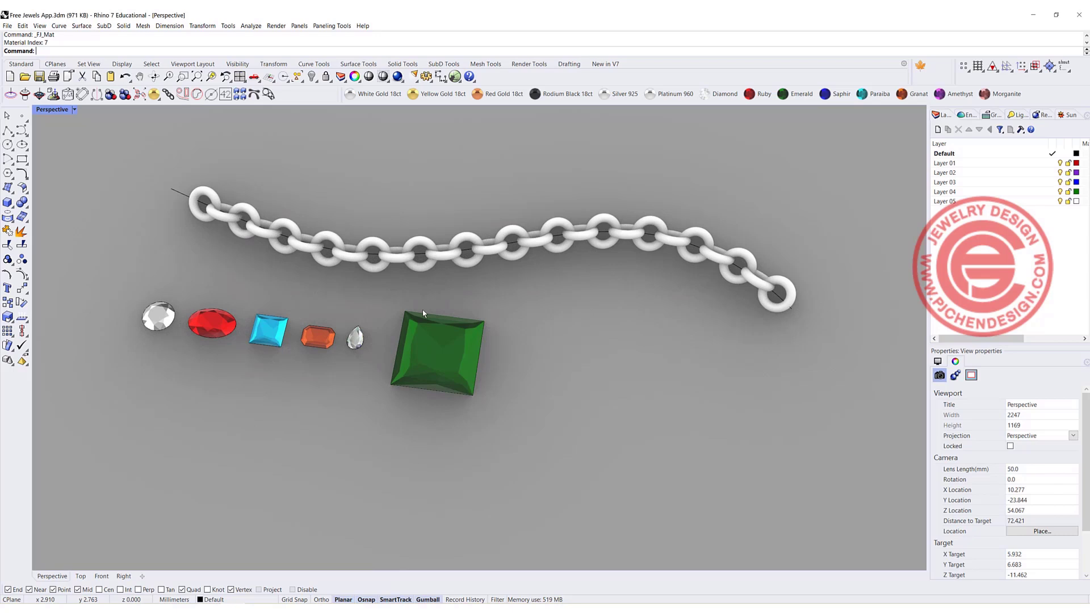
pyautogui.moveTo(374, 328)
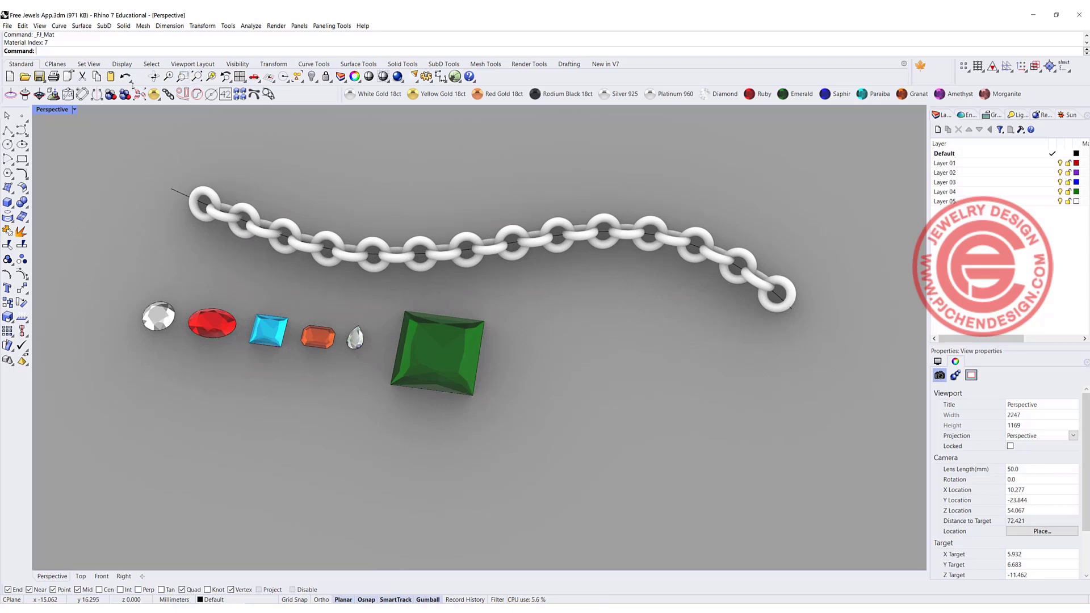
pyautogui.click(82, 94)
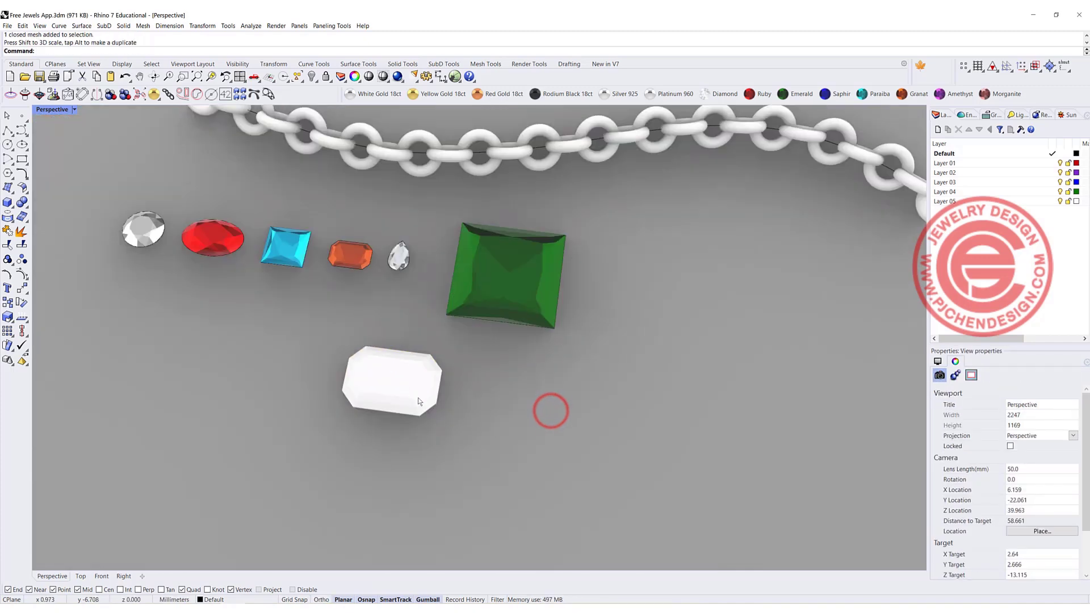
# Step: Switch the Perspective viewport to Ghosted display mode
pyautogui.click(391, 380)
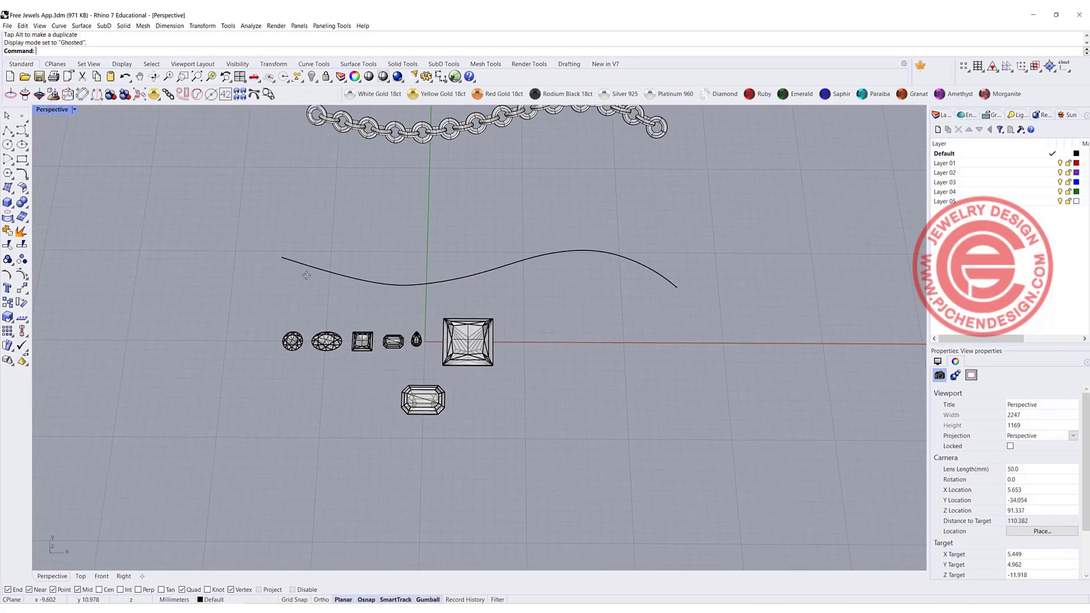
# Step: Draw a small torus ring above the left end of the wavy curve
pyautogui.click(9, 202)
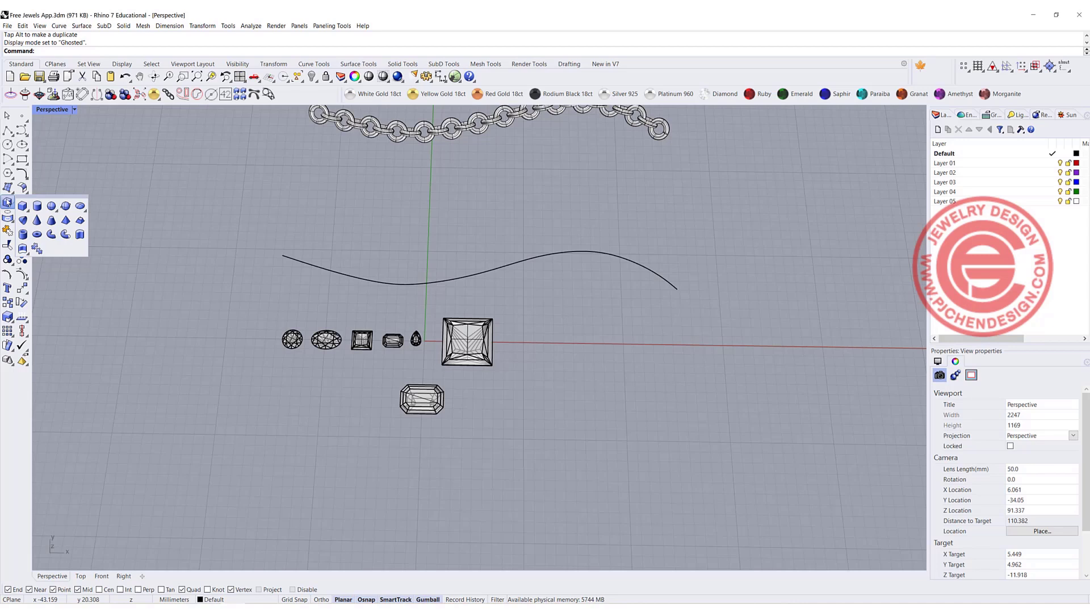
pyautogui.click(36, 233)
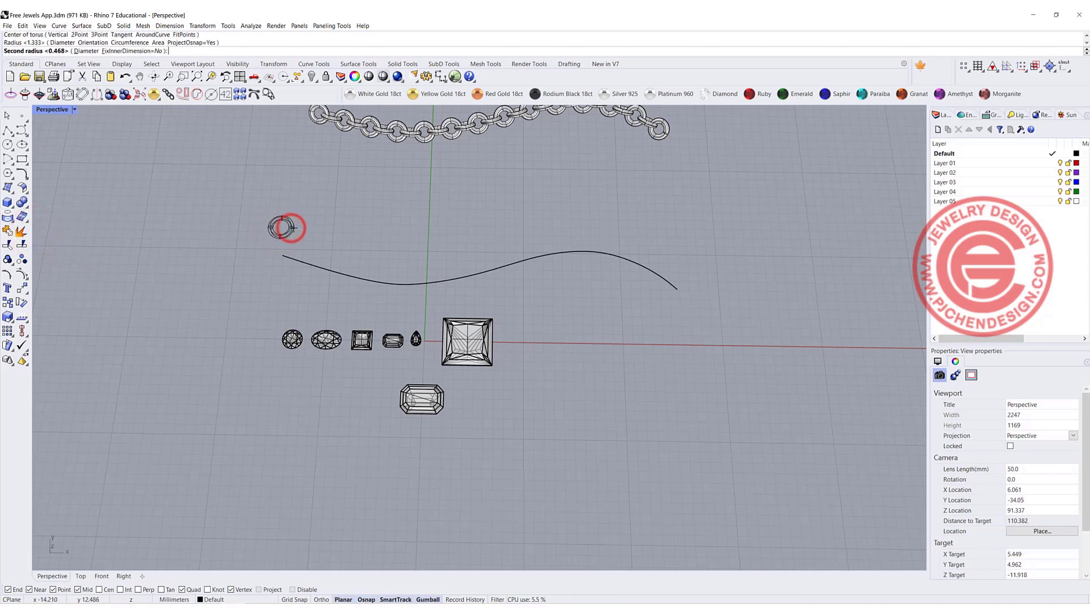
pyautogui.click(286, 227)
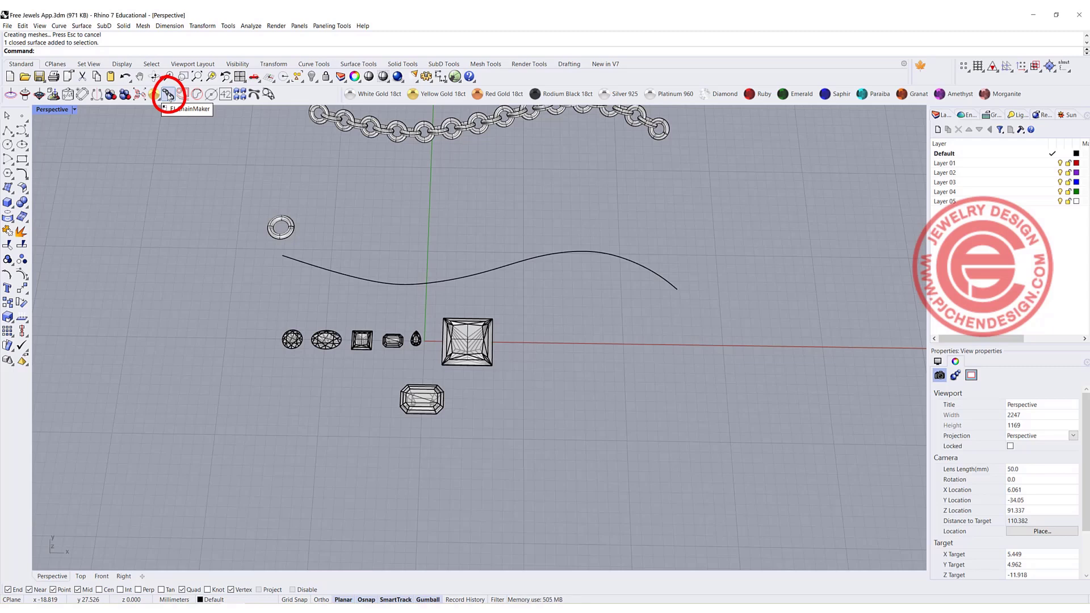
# Step: Run ChainMaker using the wavy curve as path and the torus center as link origin
pyautogui.click(167, 94)
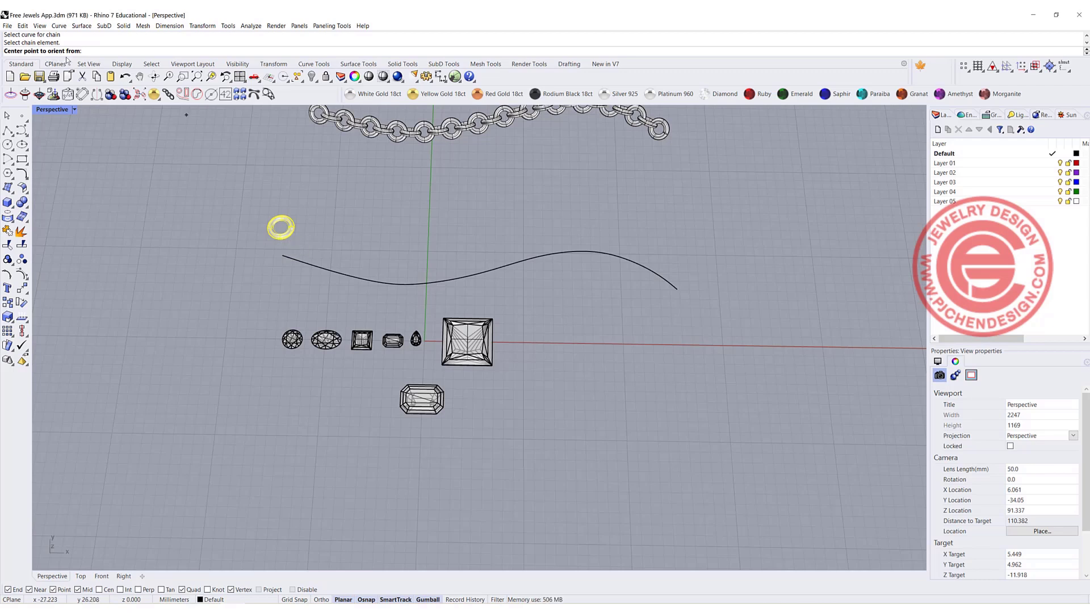
pyautogui.click(279, 228)
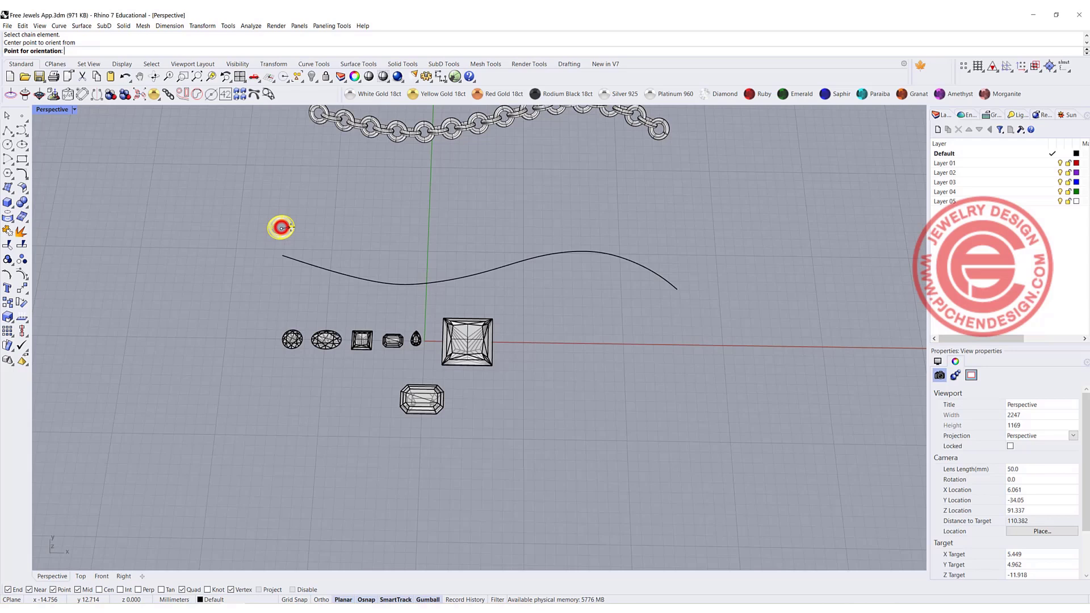
pyautogui.moveTo(290, 228)
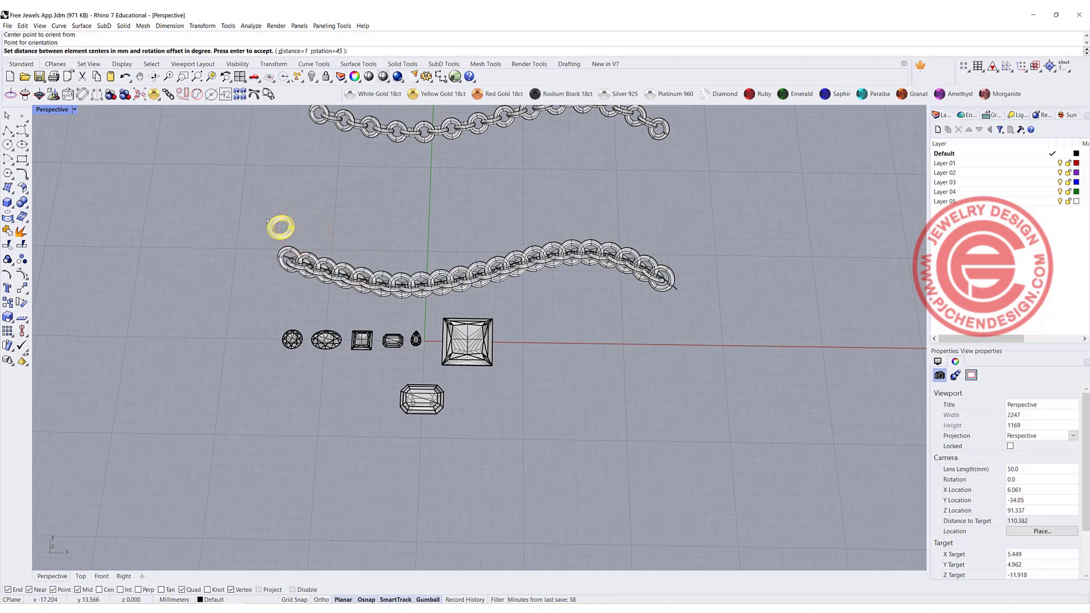
pyautogui.moveTo(299, 181)
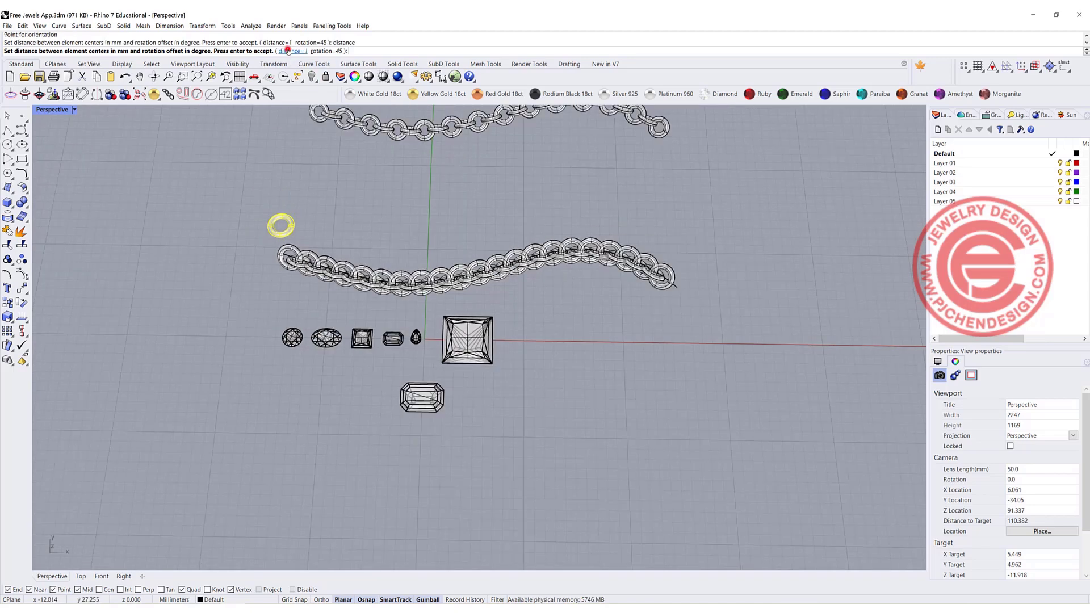
# Step: Set link spacing to 1.5 with 45-degree rotation and accept the chain
pyautogui.write('2')
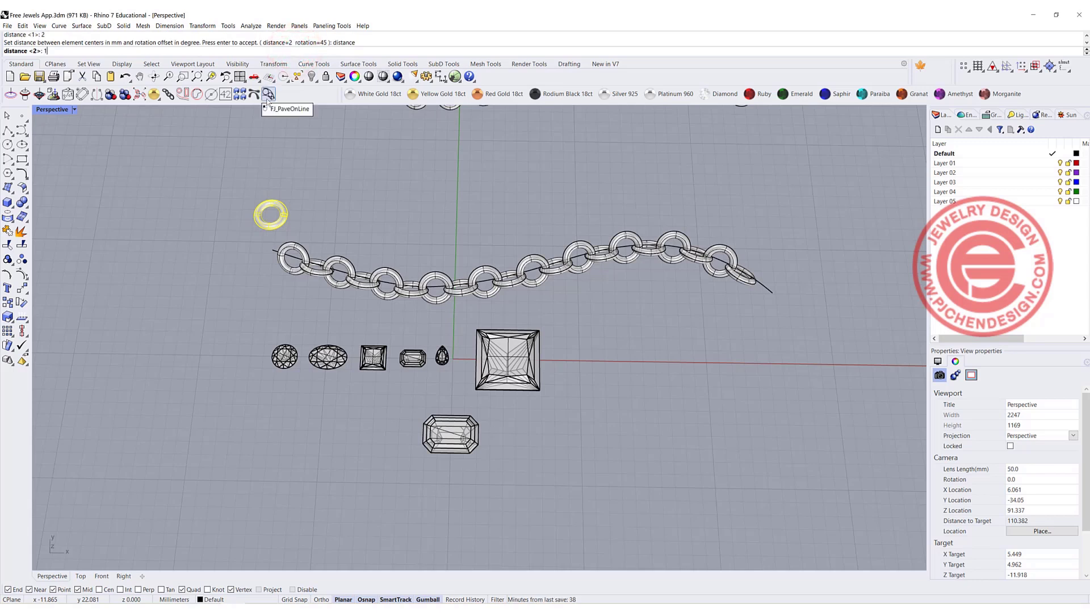
pyautogui.write('1.5')
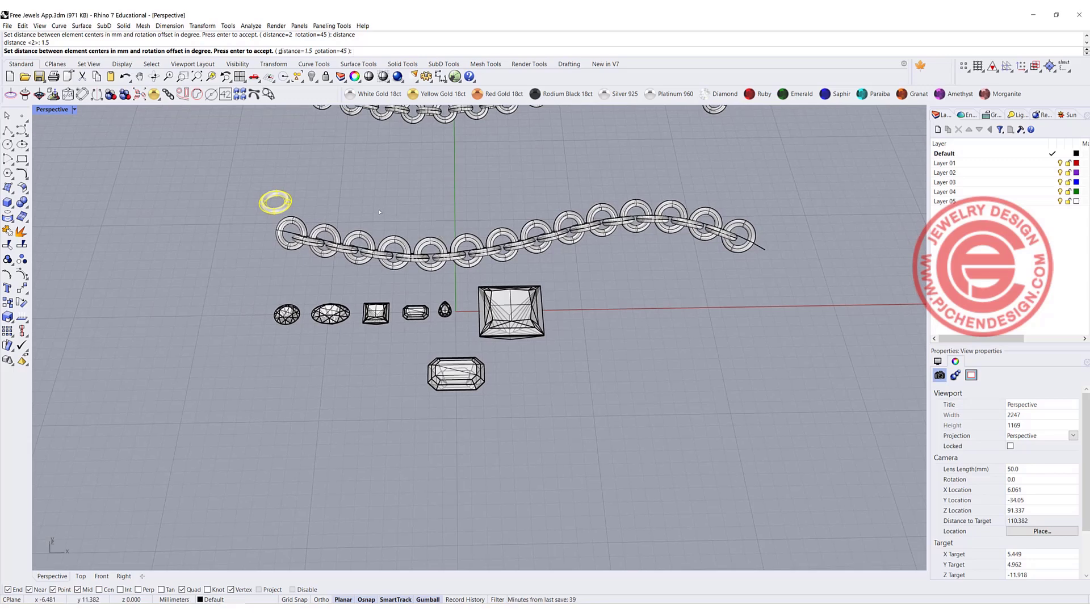
pyautogui.click(646, 322)
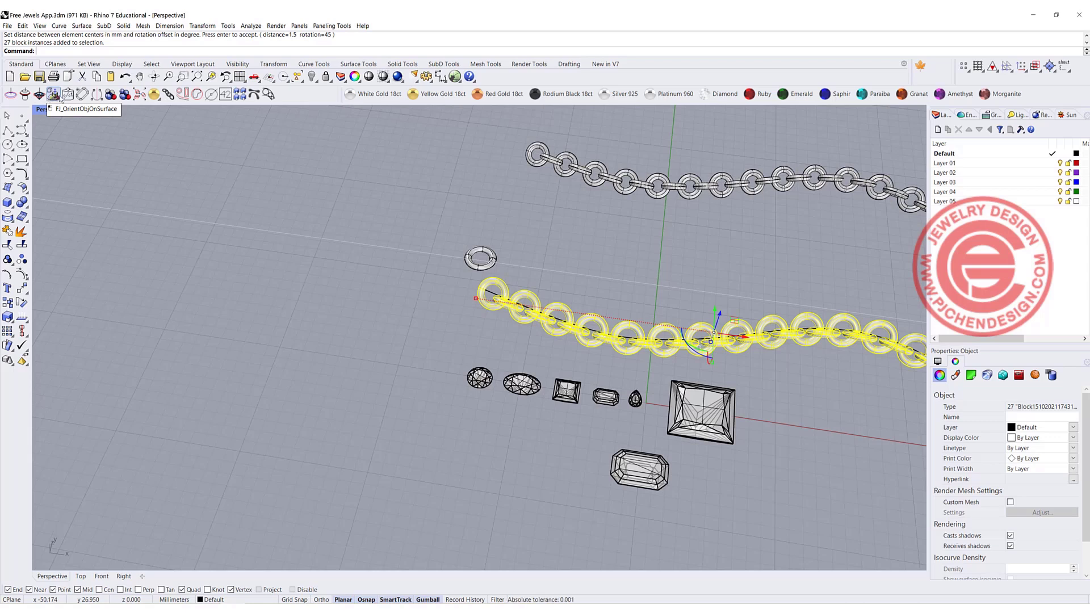
pyautogui.moveTo(125, 93)
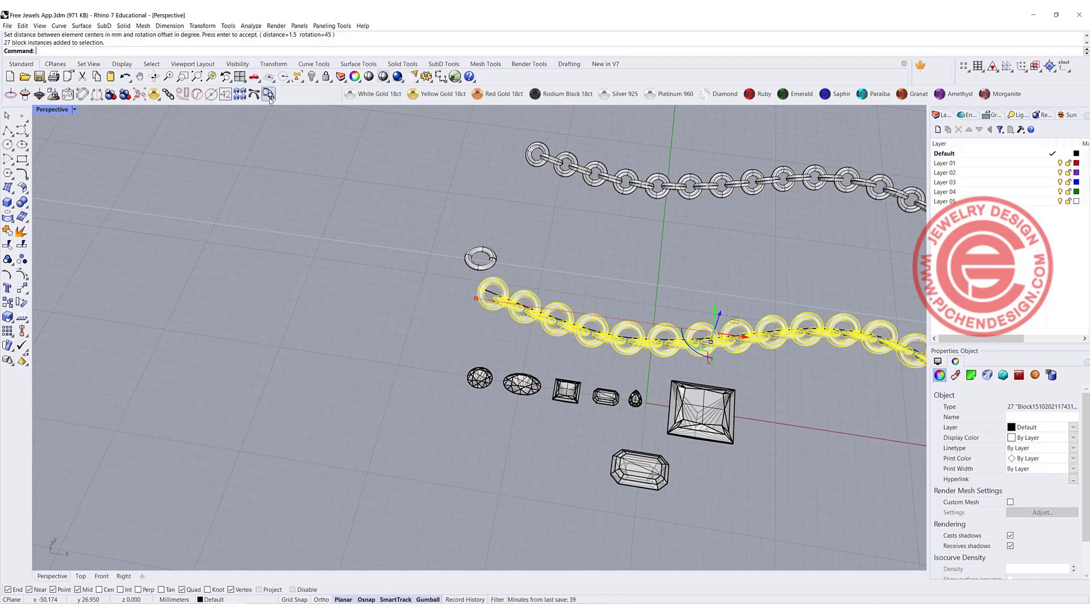
pyautogui.moveTo(254, 93)
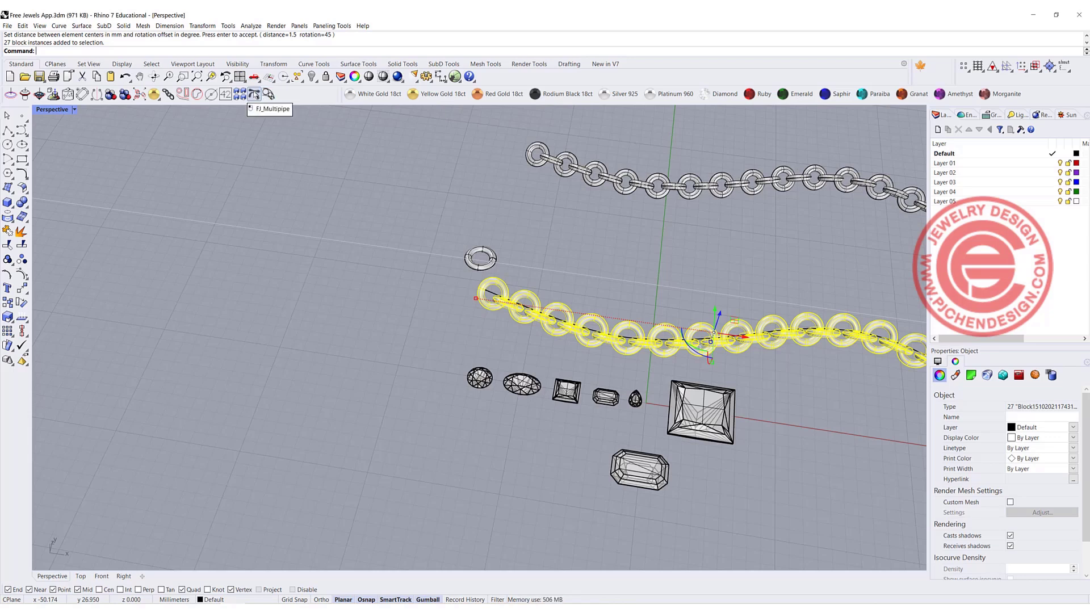
pyautogui.moveTo(251, 95)
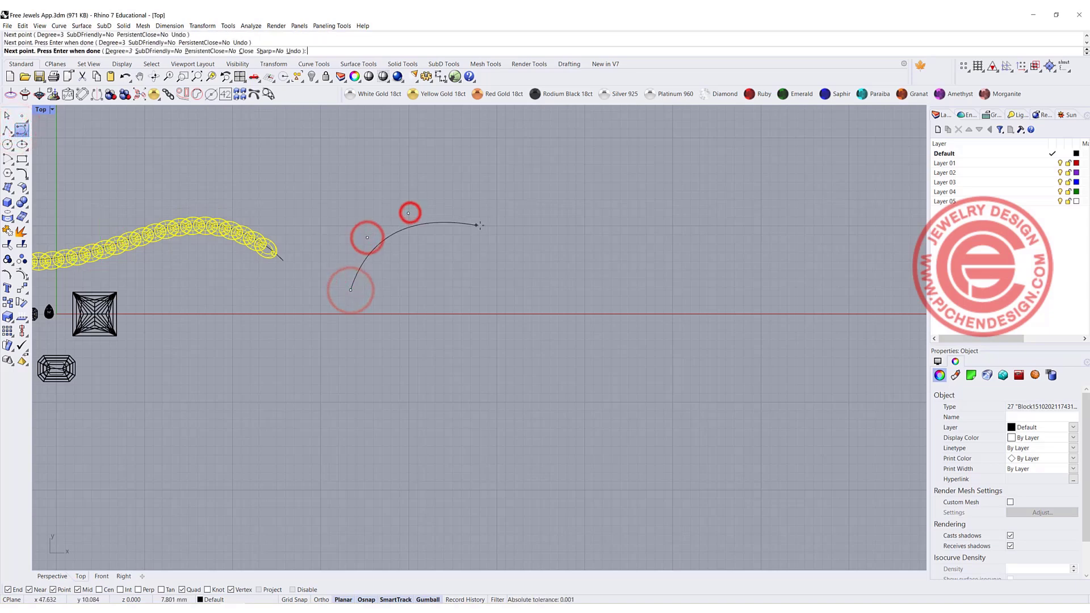
# Step: Finish the three crossing arcs and start FJ_Multipipe on them
pyautogui.click(460, 266)
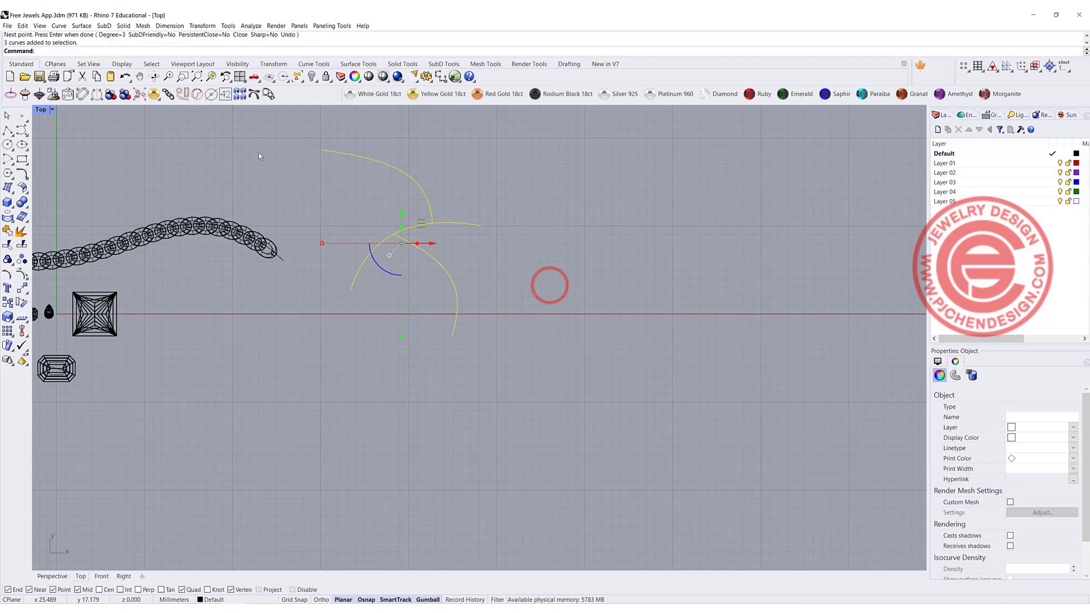
pyautogui.click(254, 94)
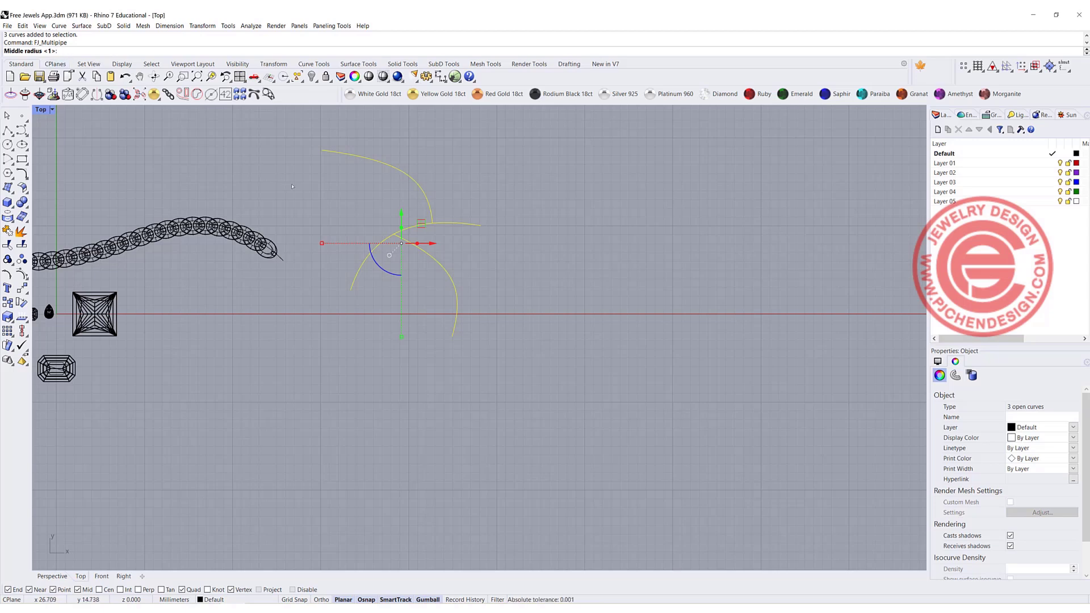
# Step: Enter a middle radius of 2 to build the multipipe tubes
pyautogui.write('2')
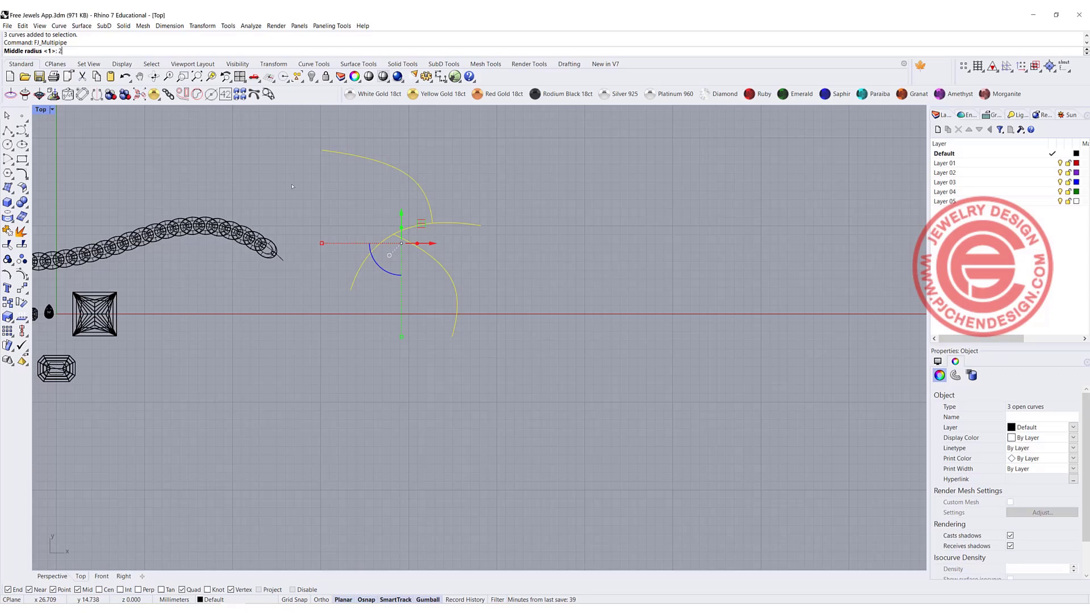
pyautogui.press('enter')
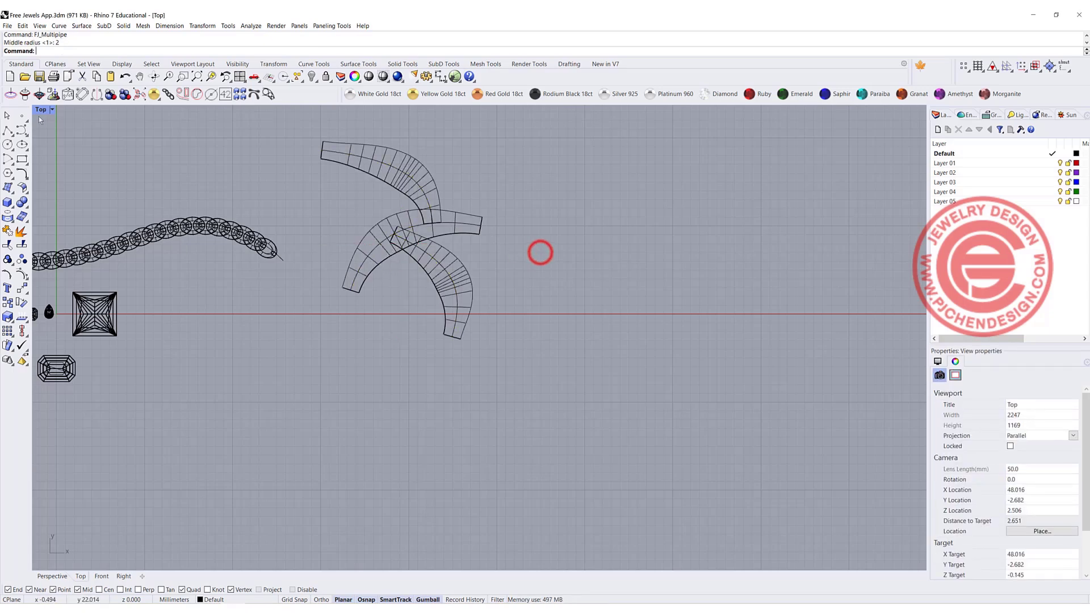